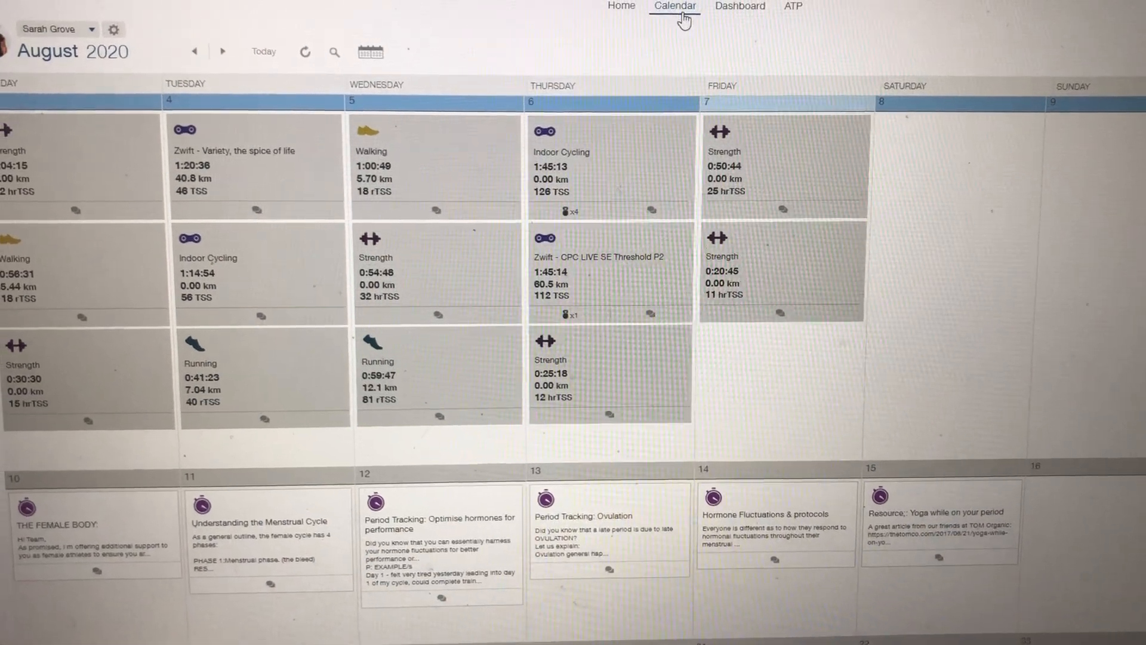
Step: Open Thursday 6 August's Indoor Cycling workout (1:45:13, 126 TSS, 1003 kcal)
scroll(down, 3)
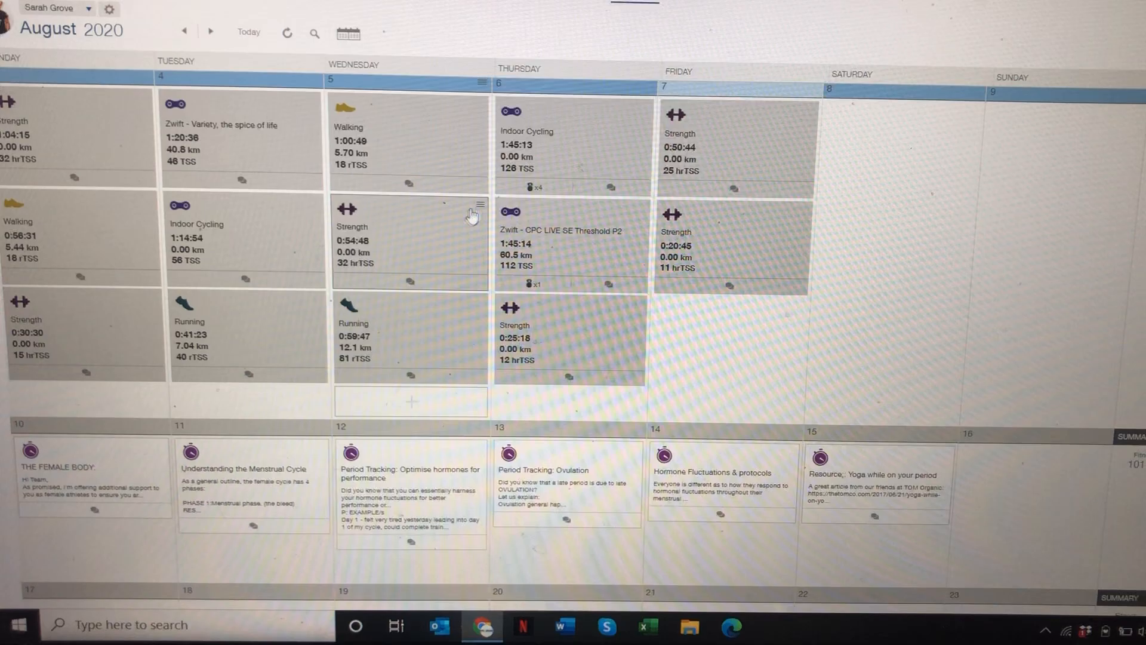
click(525, 146)
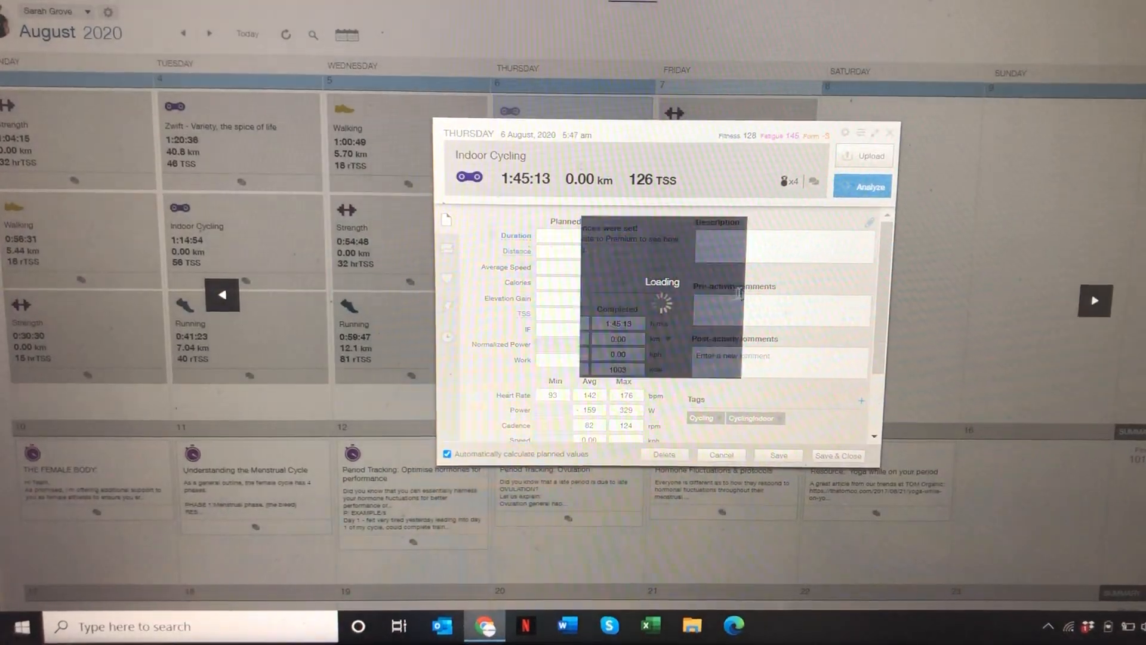
click(865, 186)
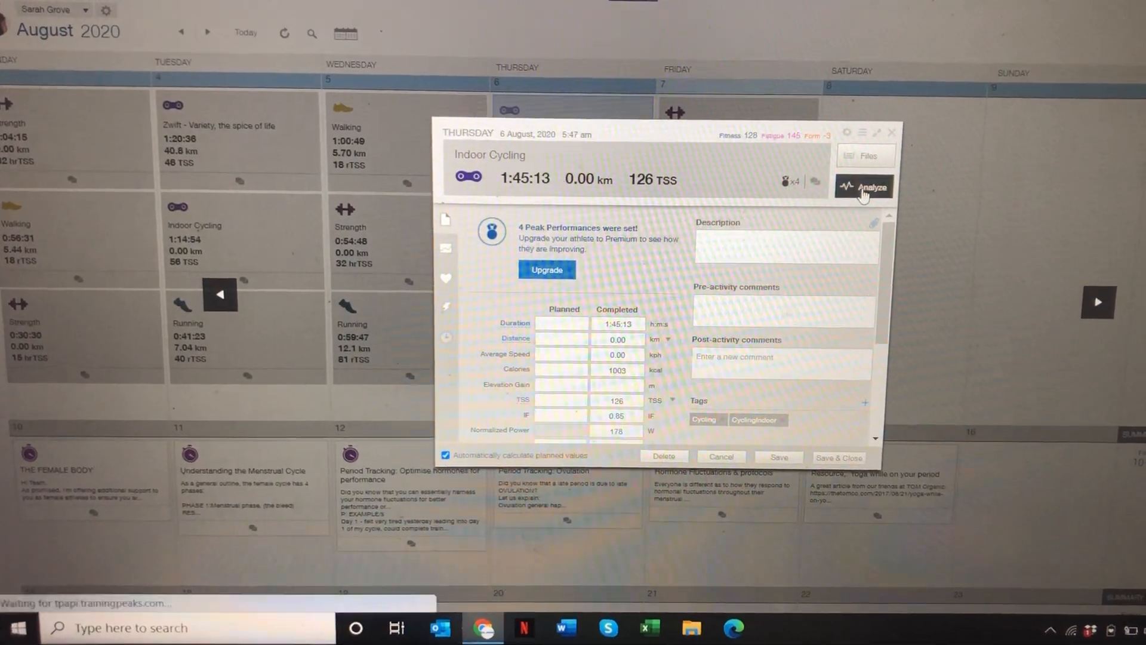
click(866, 187)
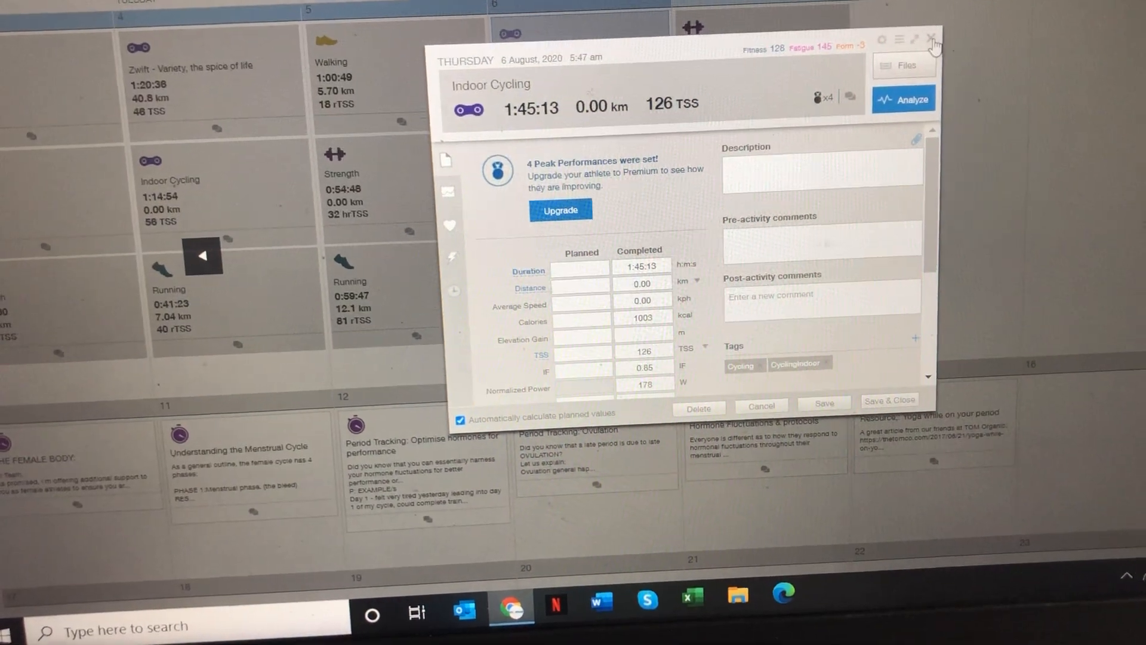
Step: Close the workout window to reveal the weekly summary: Fitness 120, Fatigue 95, Form 11
click(932, 39)
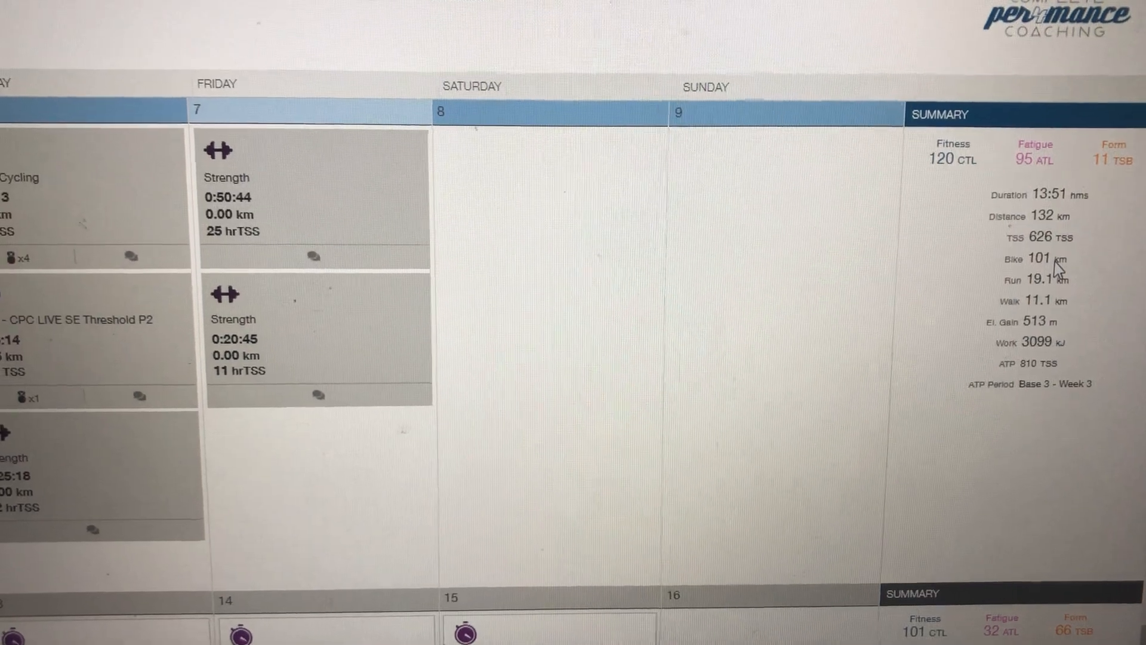
scroll(down, 3)
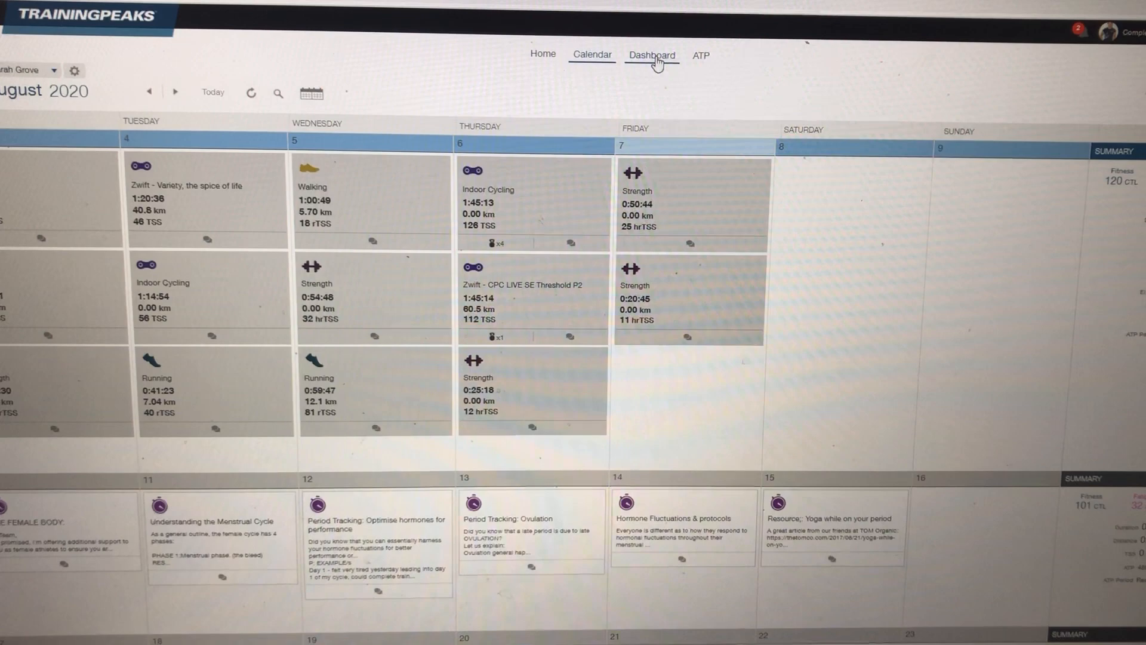
Step: Go to the Dashboard's Performance Management chart for all workouts, April 2019–August 2020
click(650, 55)
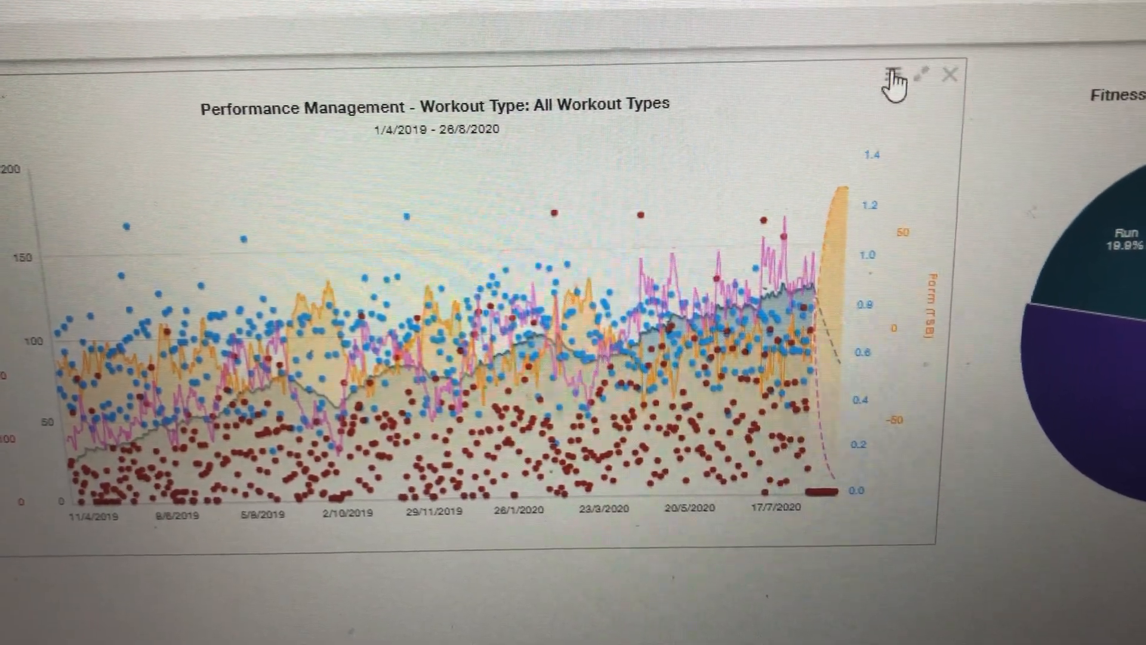
Step: Expand the Performance Management chart to full screen to read fitness, fatigue and form
click(893, 77)
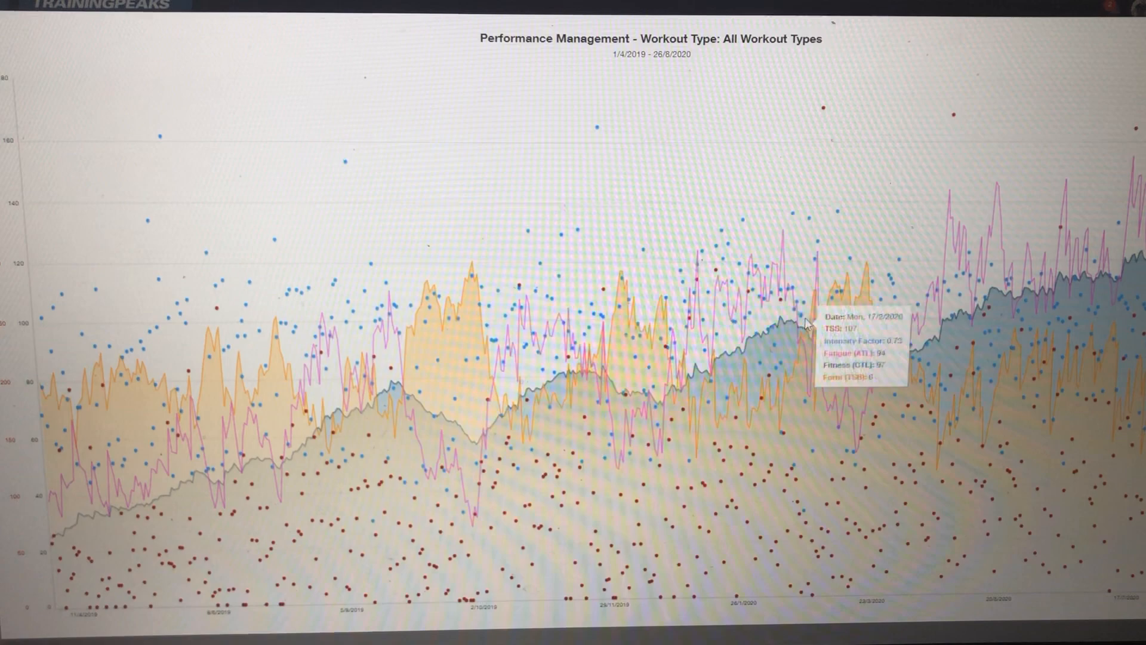
mouse_move(421, 406)
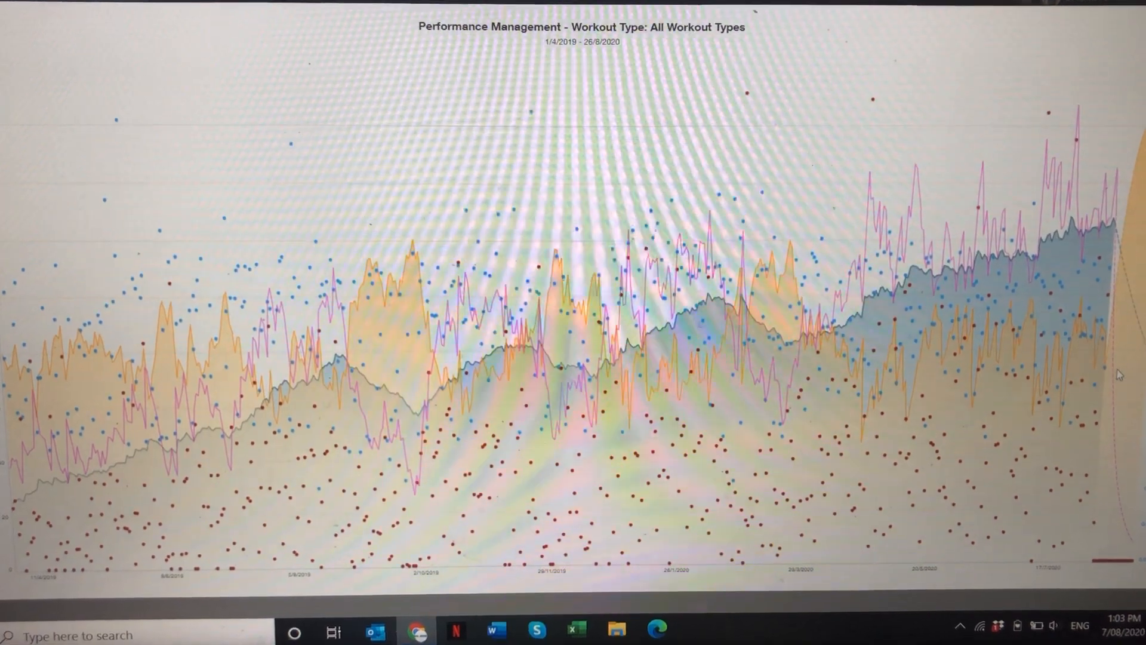
mouse_move(1111, 248)
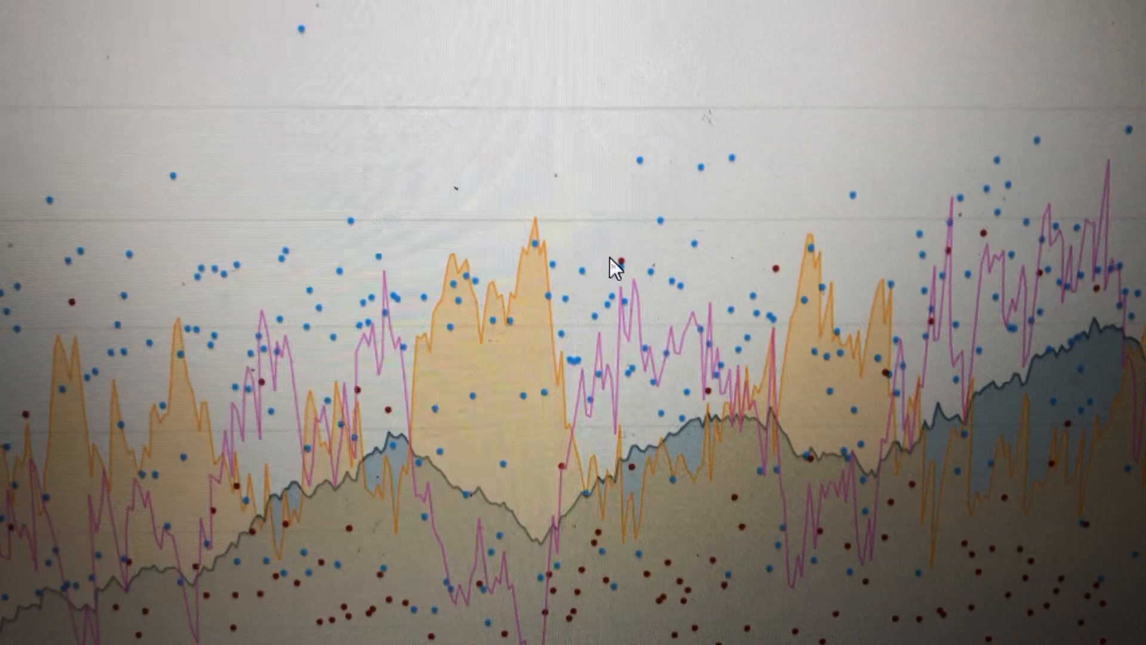
mouse_move(618, 272)
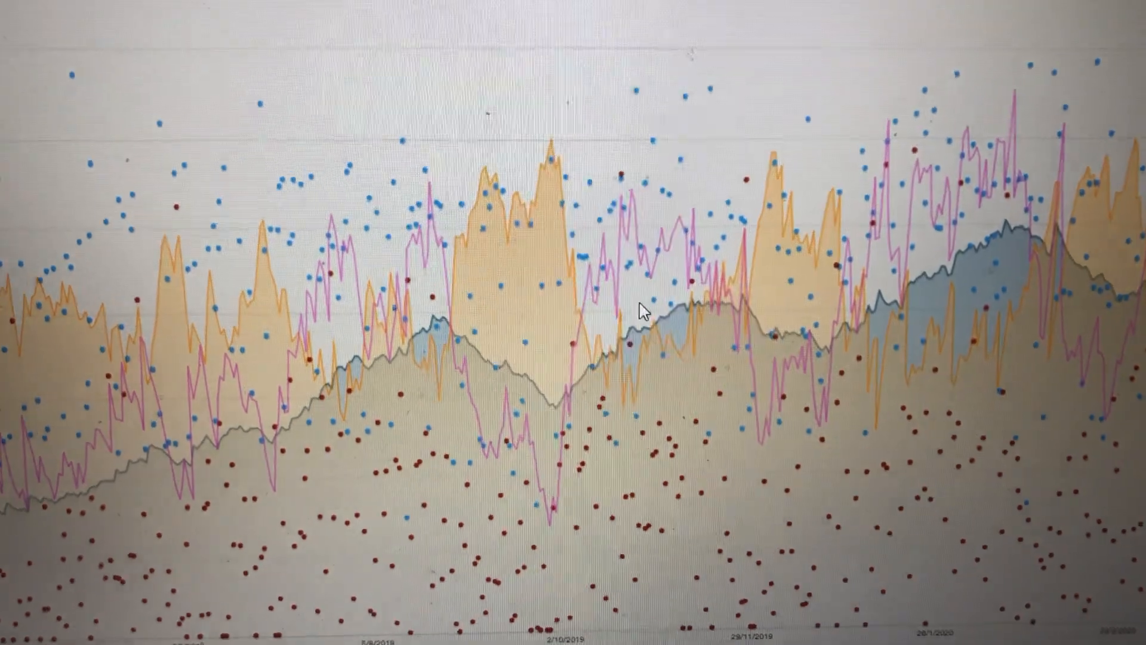
mouse_move(713, 299)
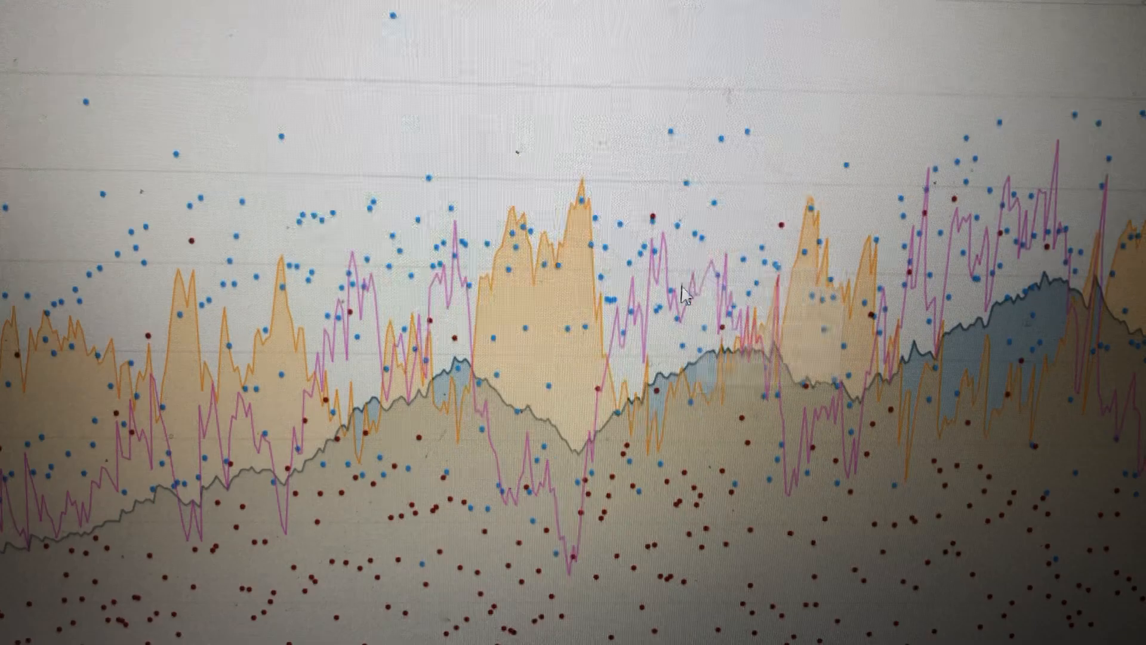
mouse_move(585, 446)
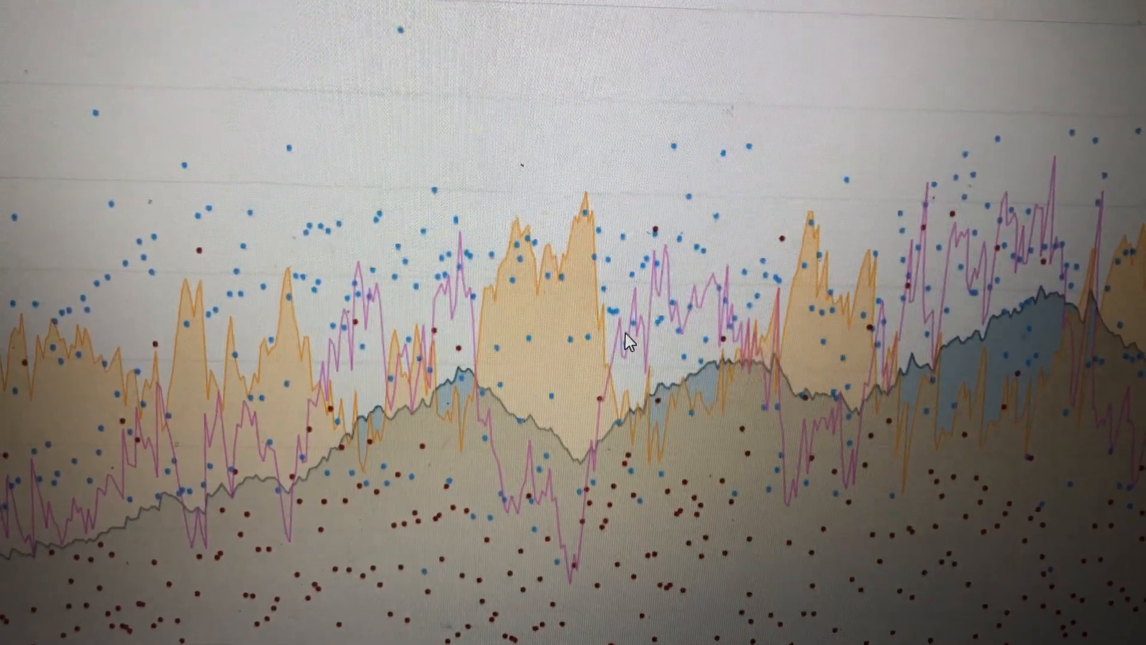
mouse_move(635, 329)
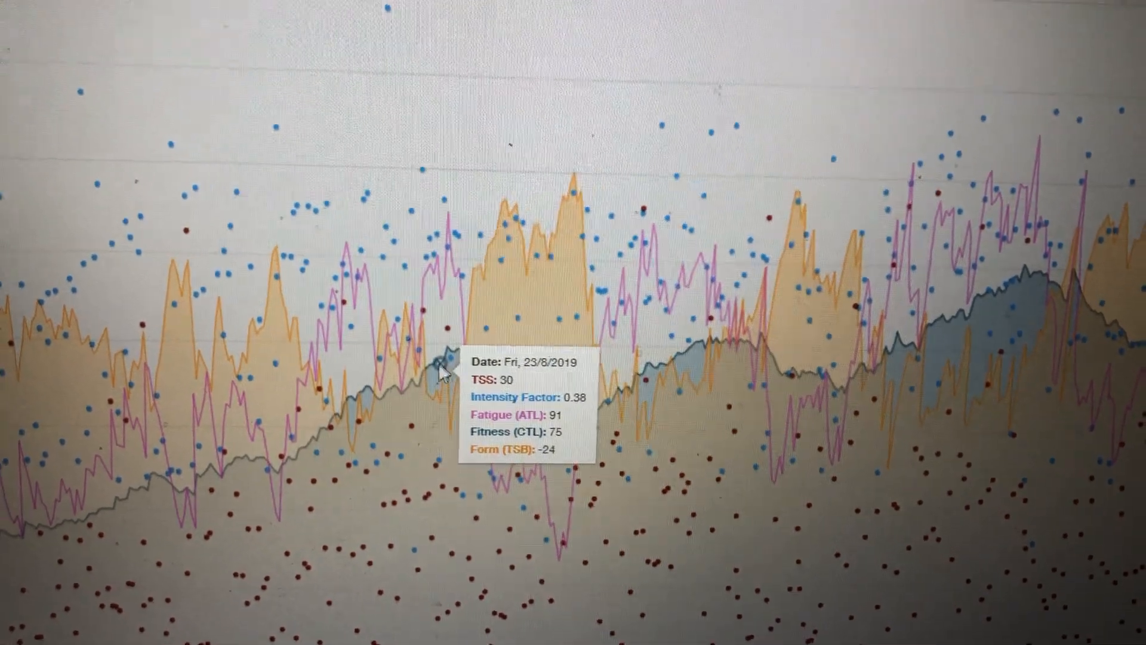
mouse_move(482, 364)
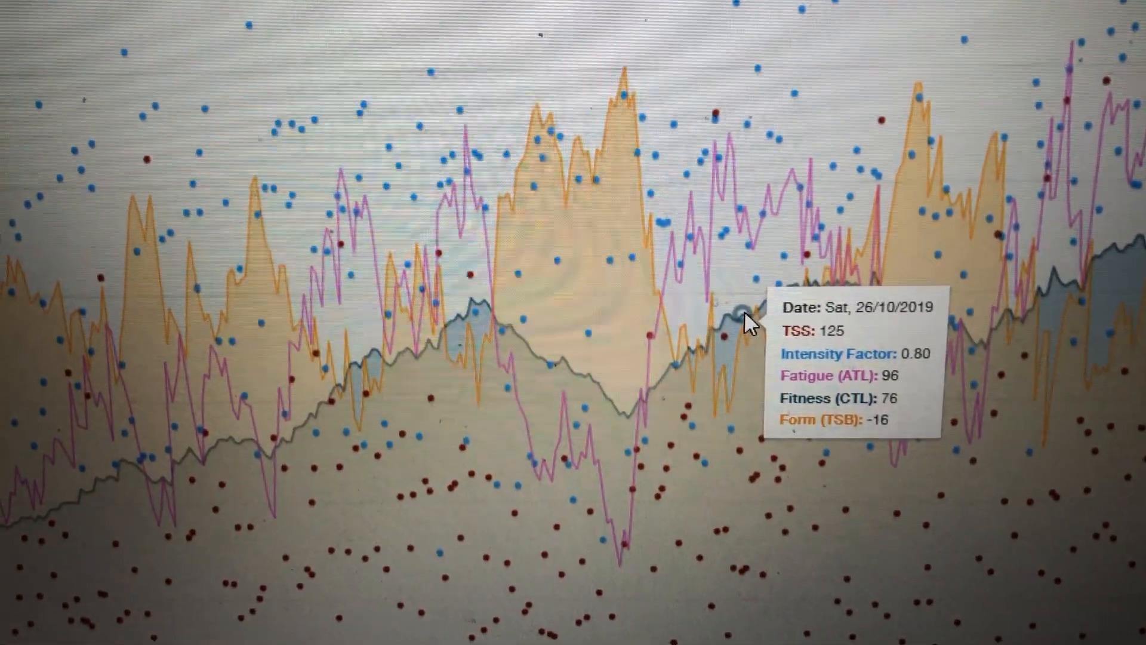
mouse_move(795, 310)
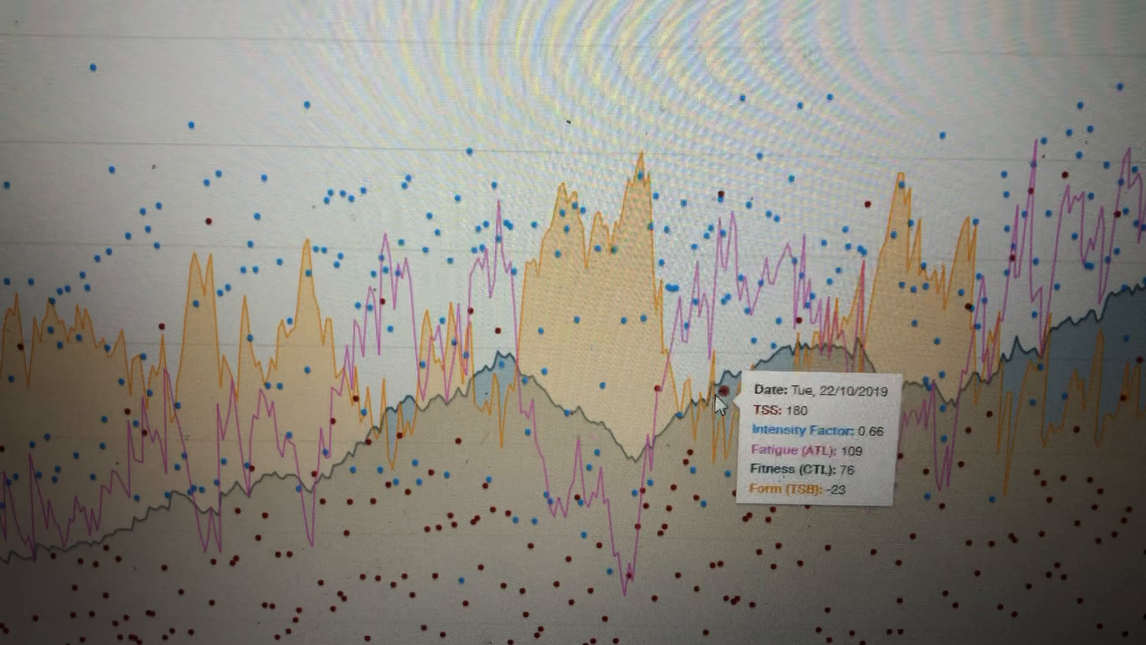
mouse_move(677, 468)
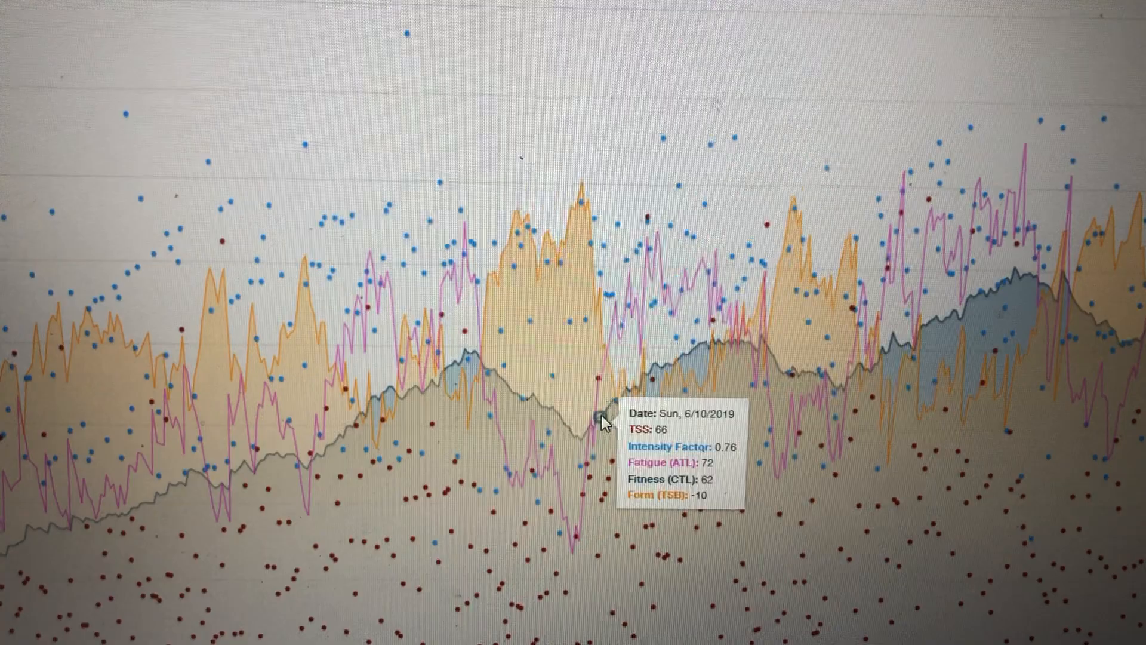
mouse_move(638, 406)
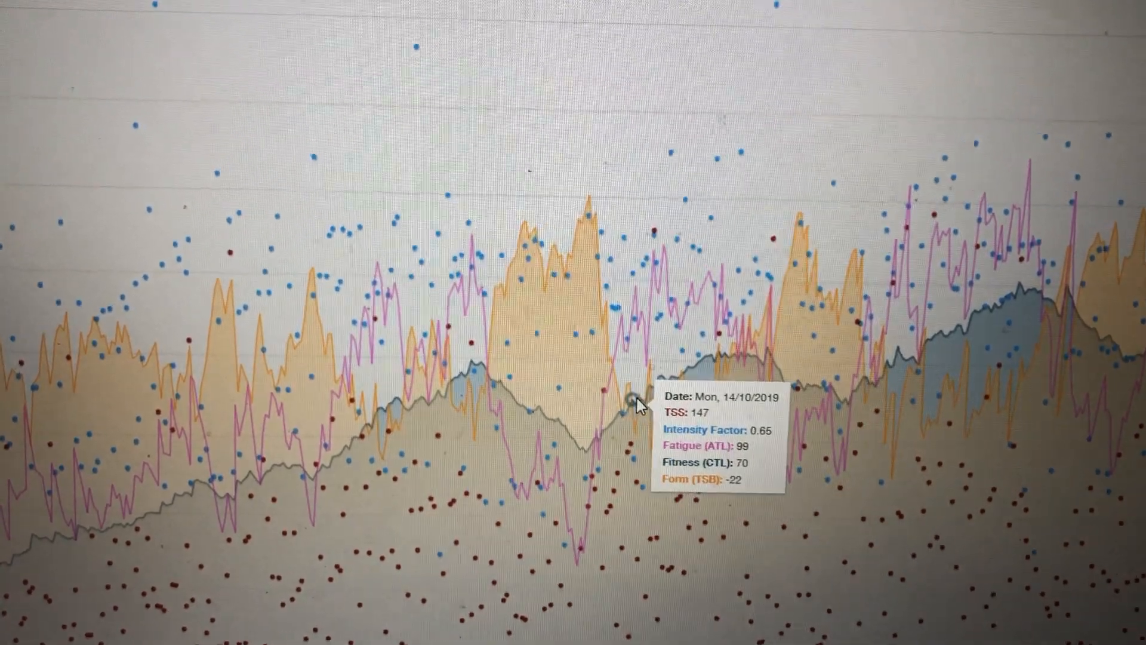
mouse_move(683, 395)
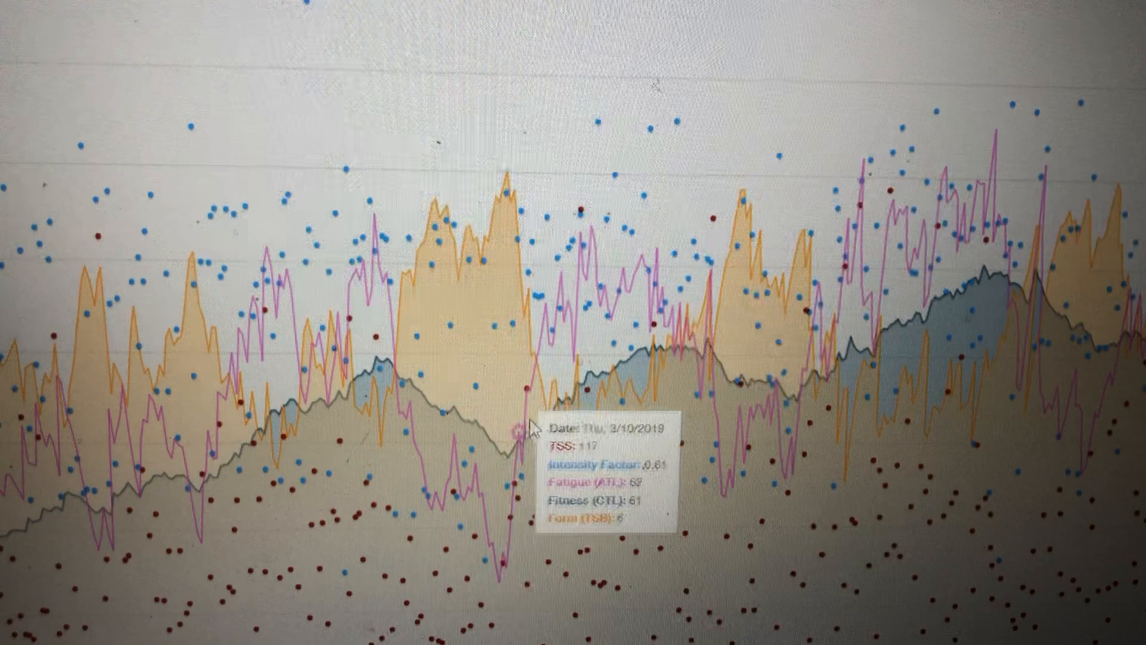
mouse_move(544, 431)
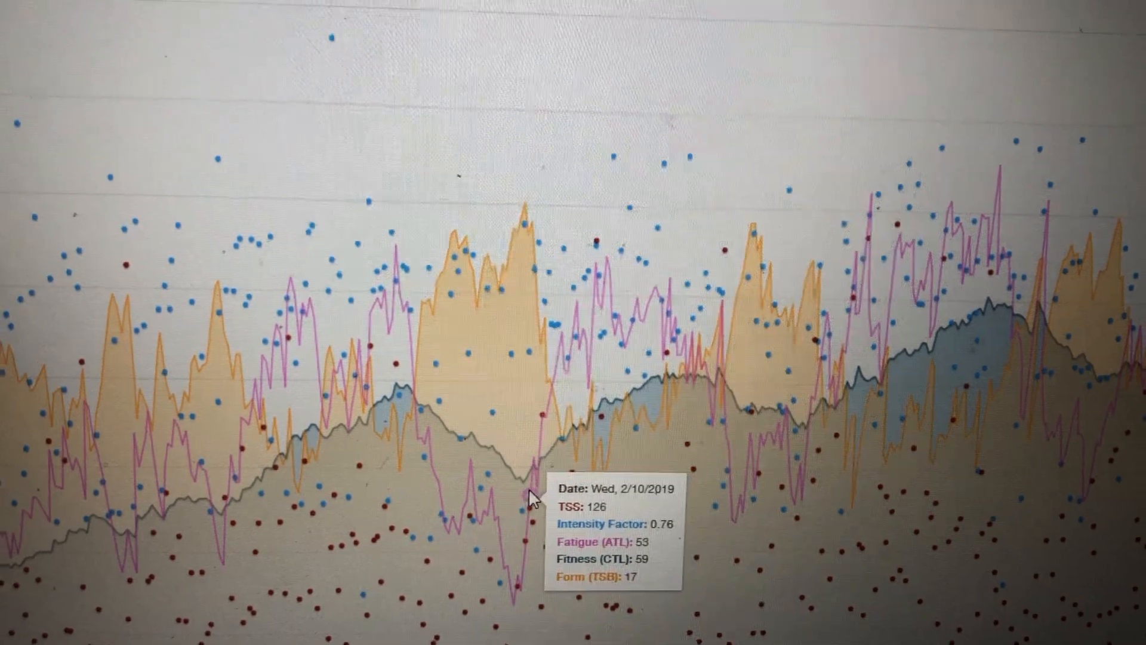
mouse_move(544, 496)
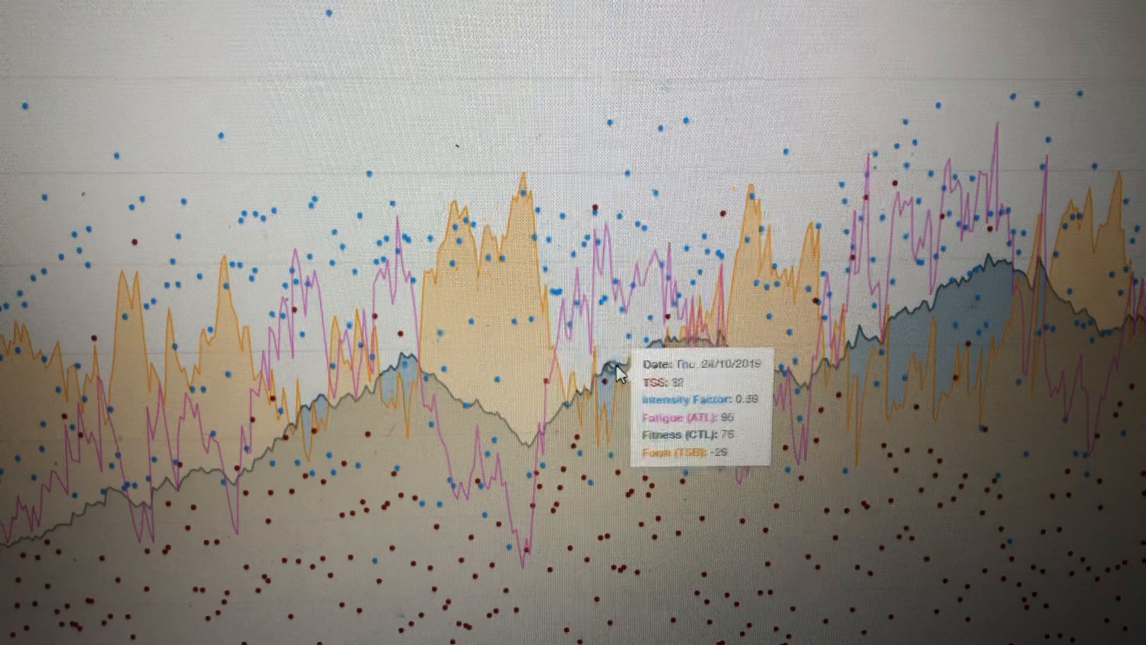
mouse_move(677, 366)
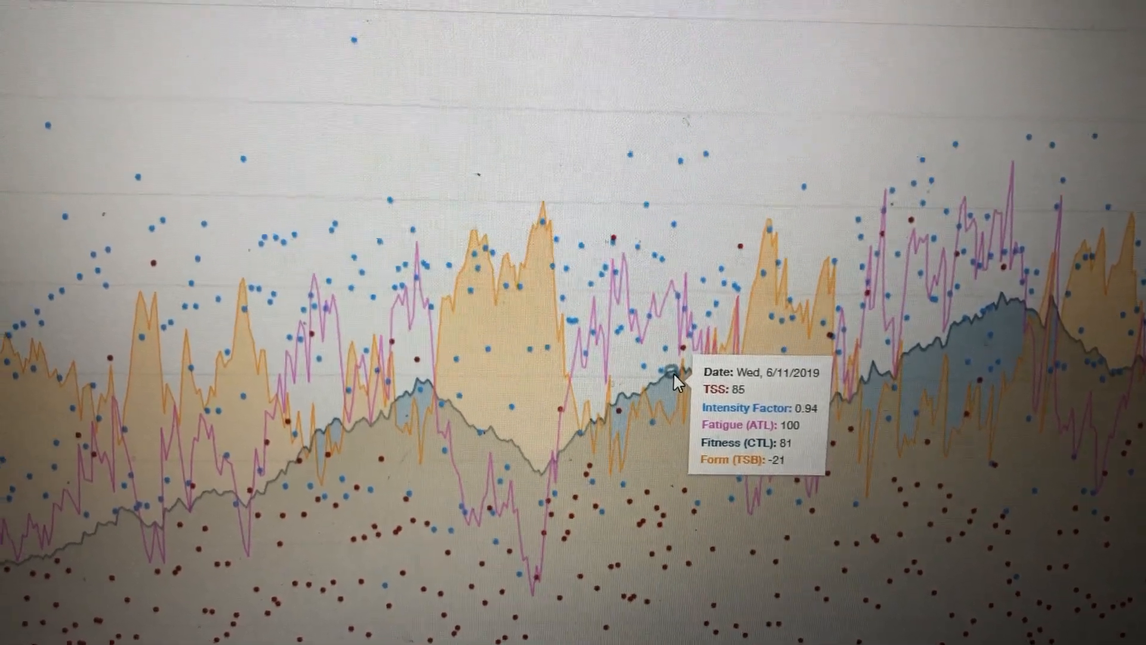
mouse_move(642, 422)
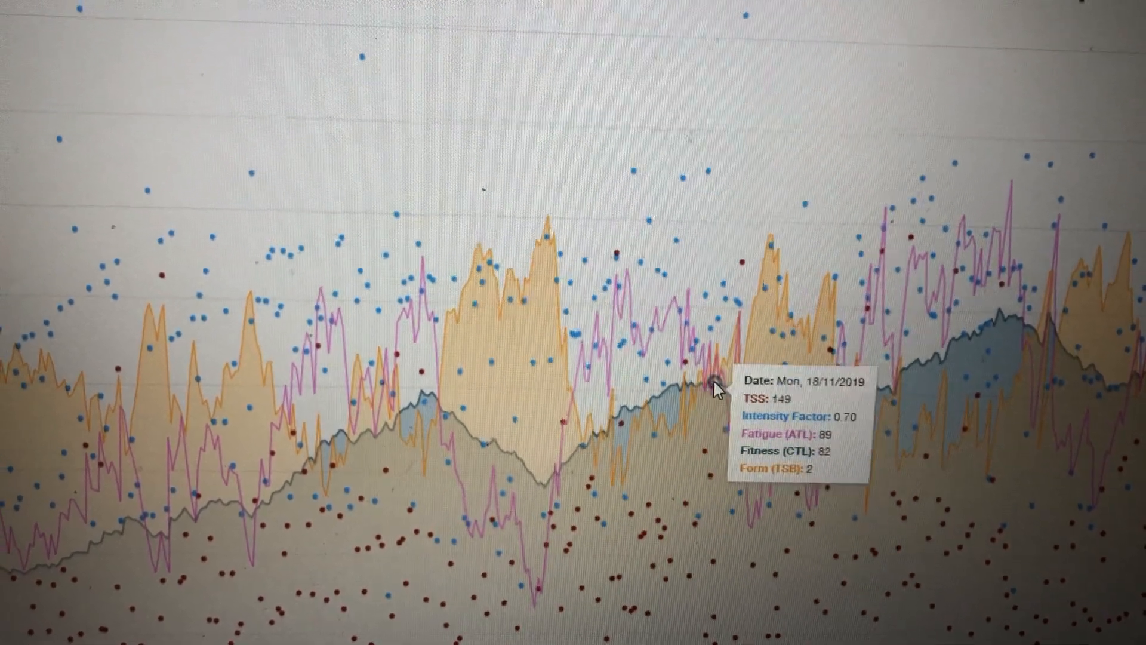
mouse_move(722, 386)
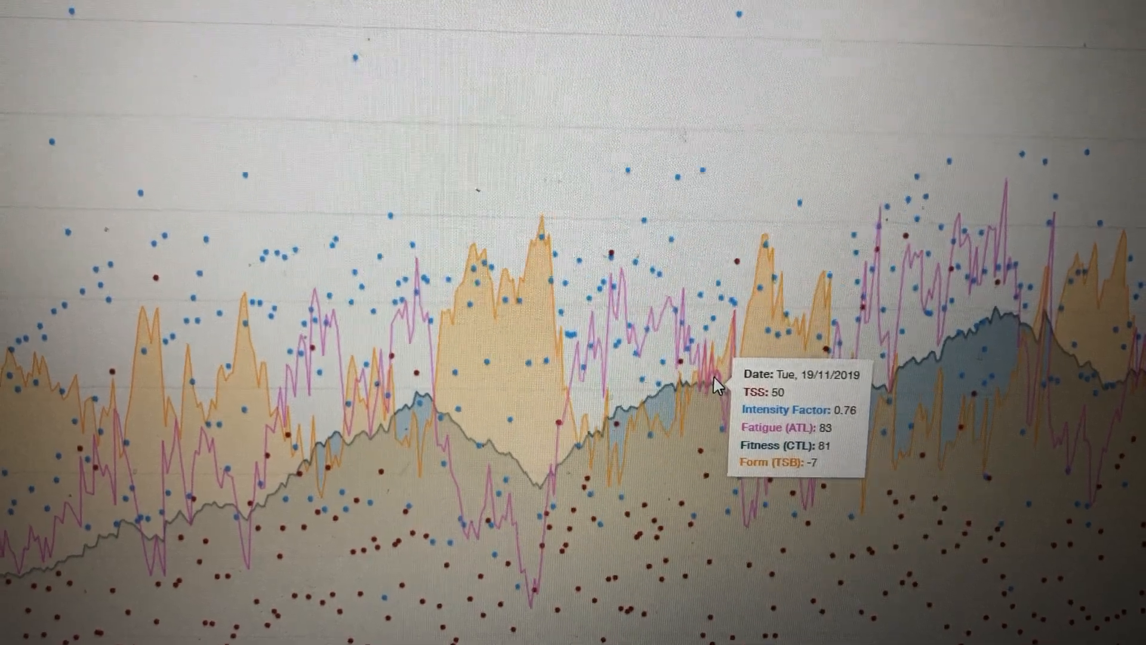
mouse_move(586, 482)
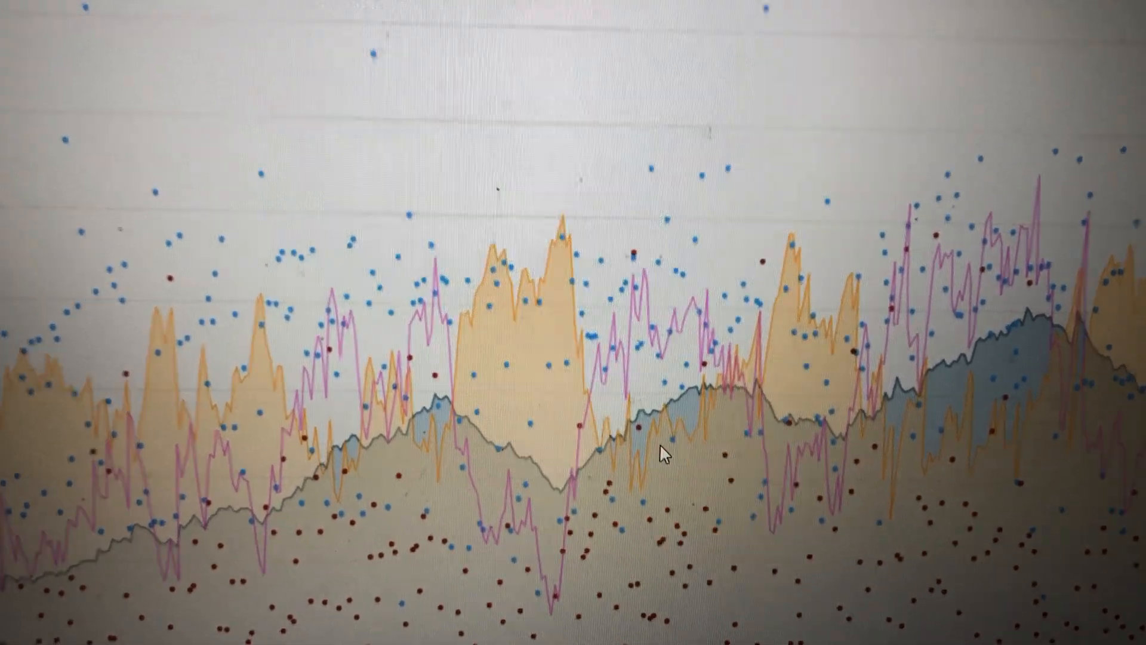
mouse_move(662, 431)
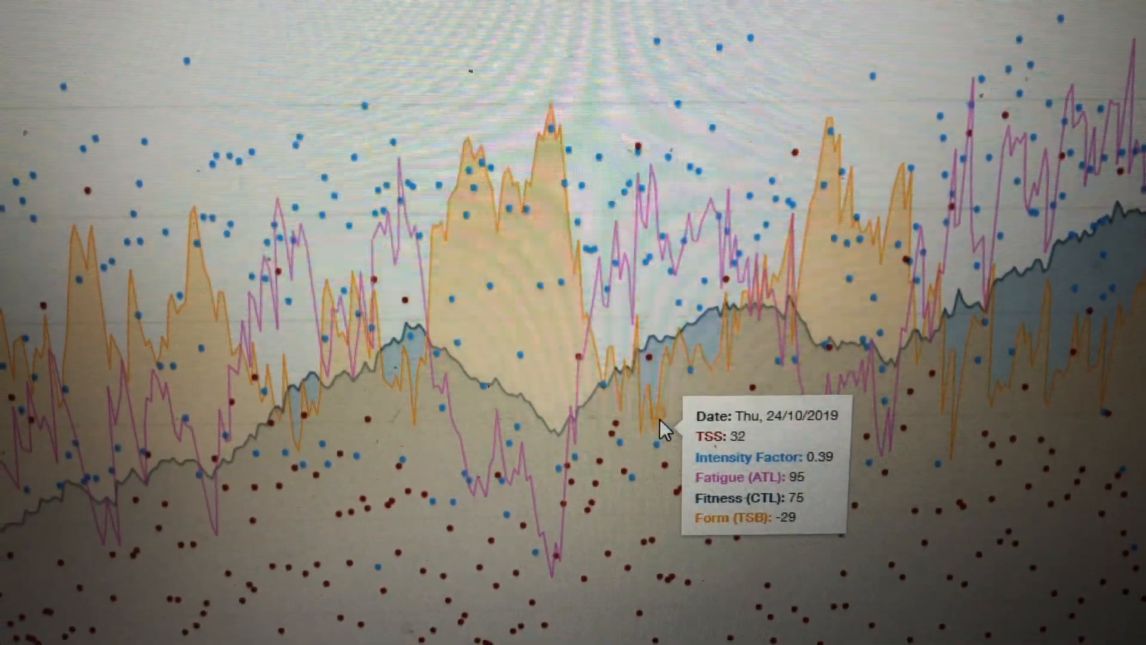
mouse_move(665, 446)
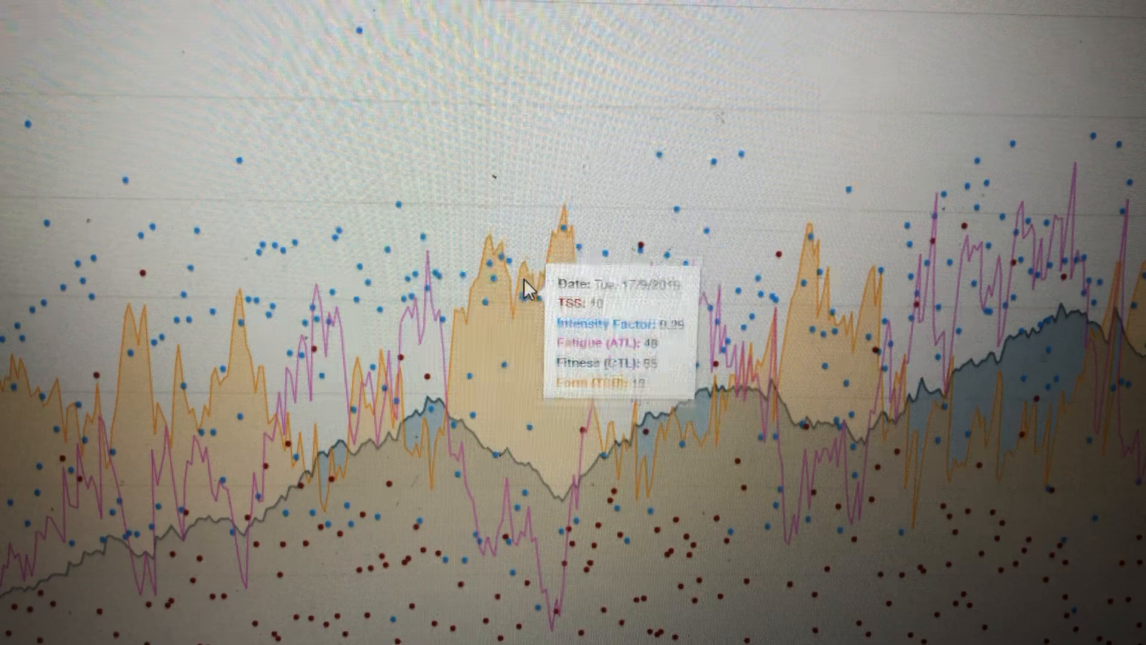
mouse_move(574, 227)
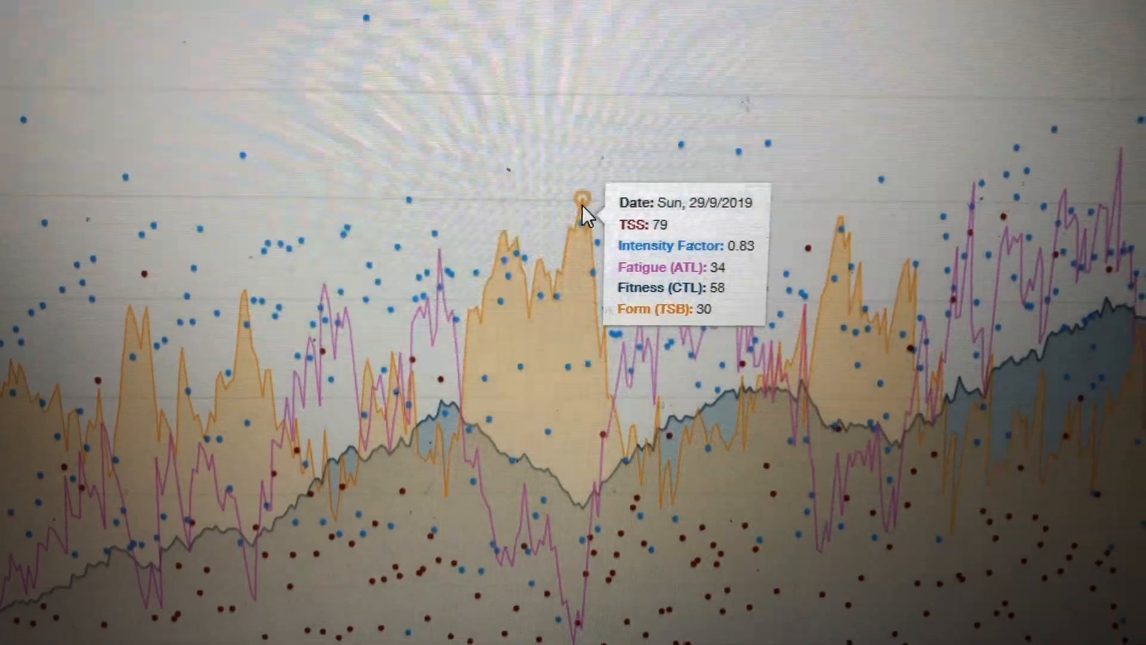
mouse_move(519, 460)
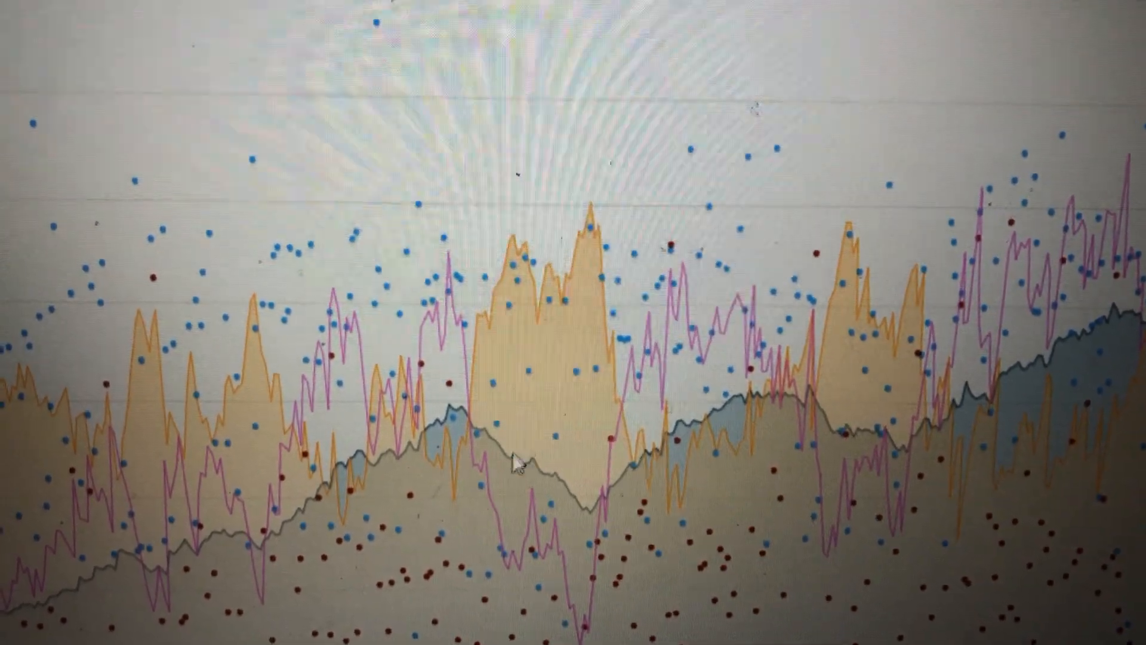
mouse_move(472, 418)
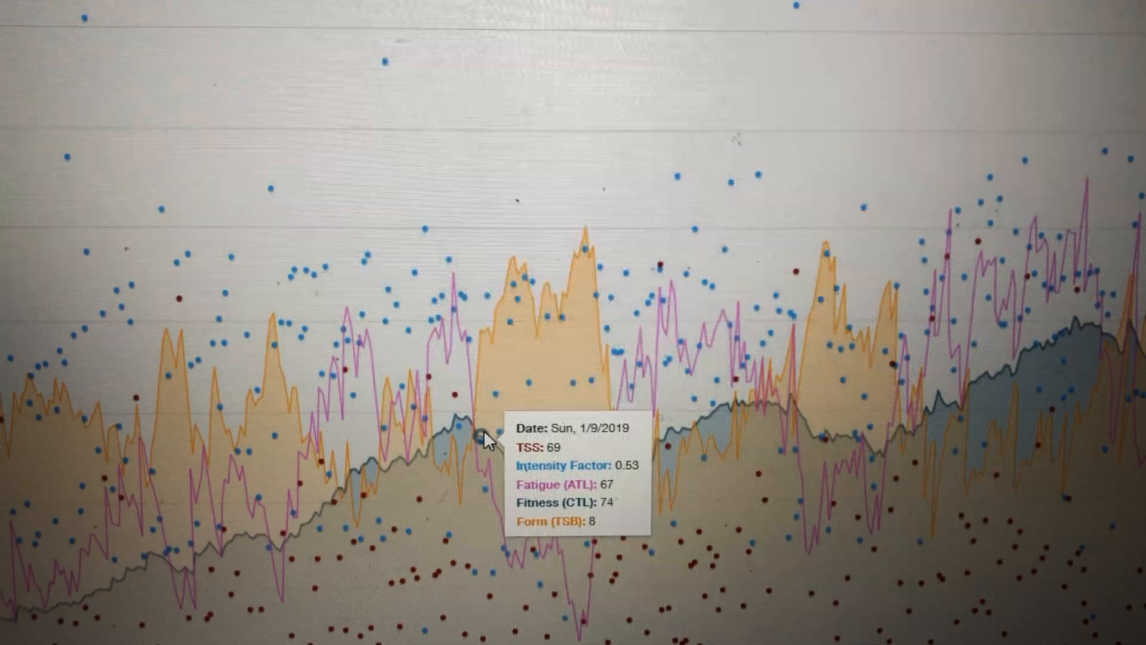
mouse_move(516, 470)
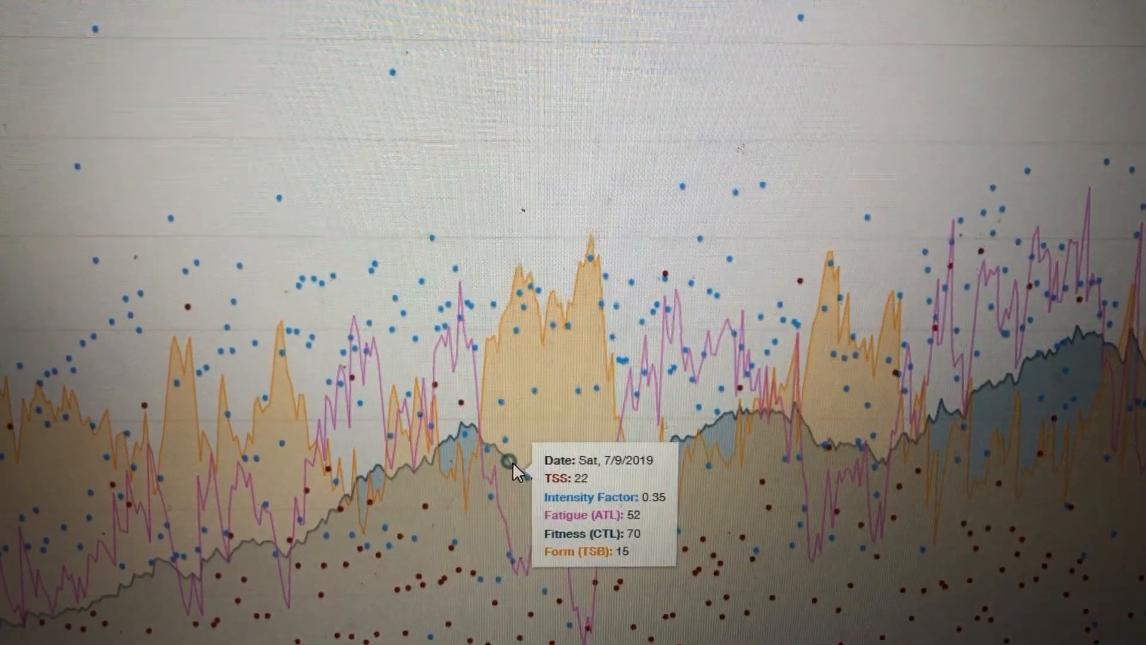
mouse_move(557, 502)
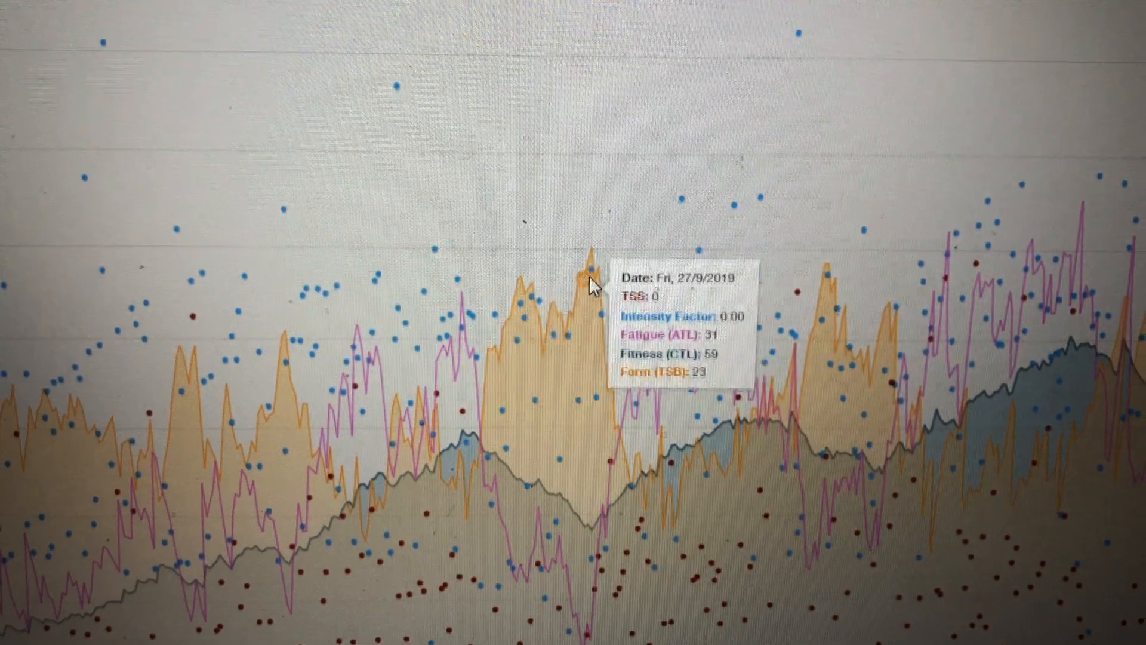
mouse_move(593, 397)
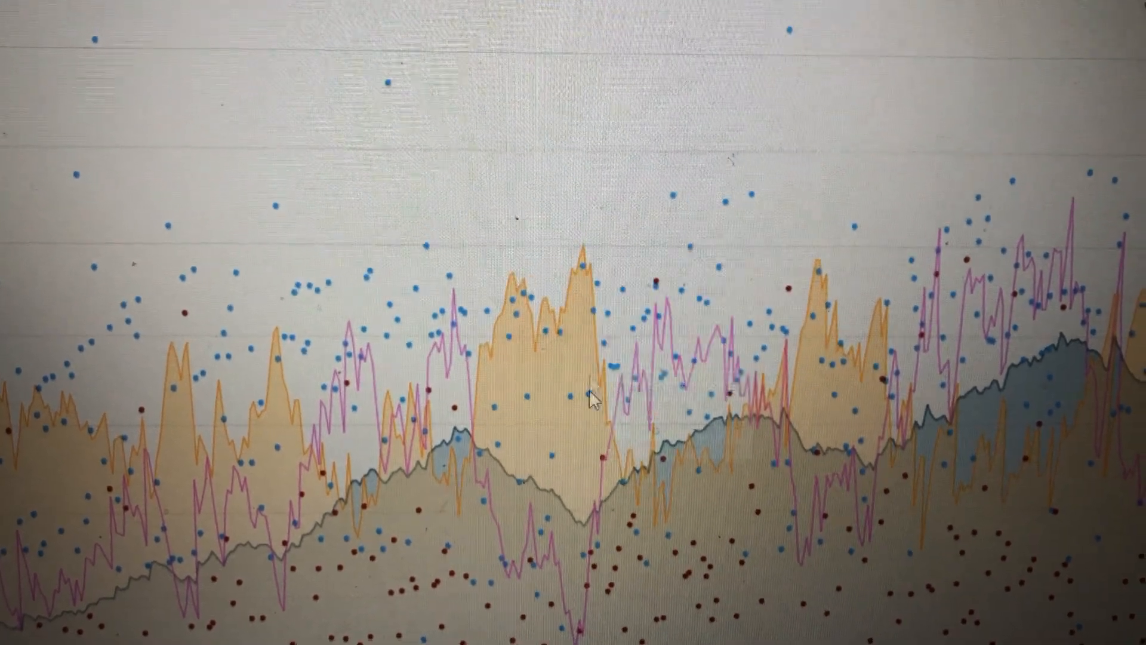
mouse_move(498, 454)
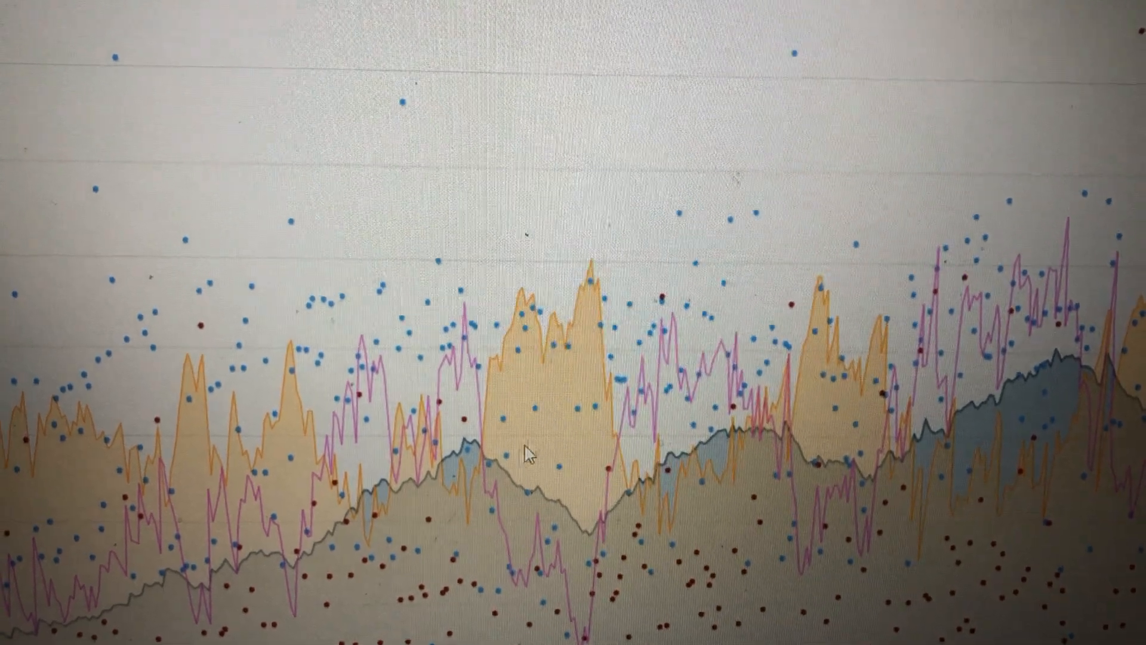
mouse_move(498, 453)
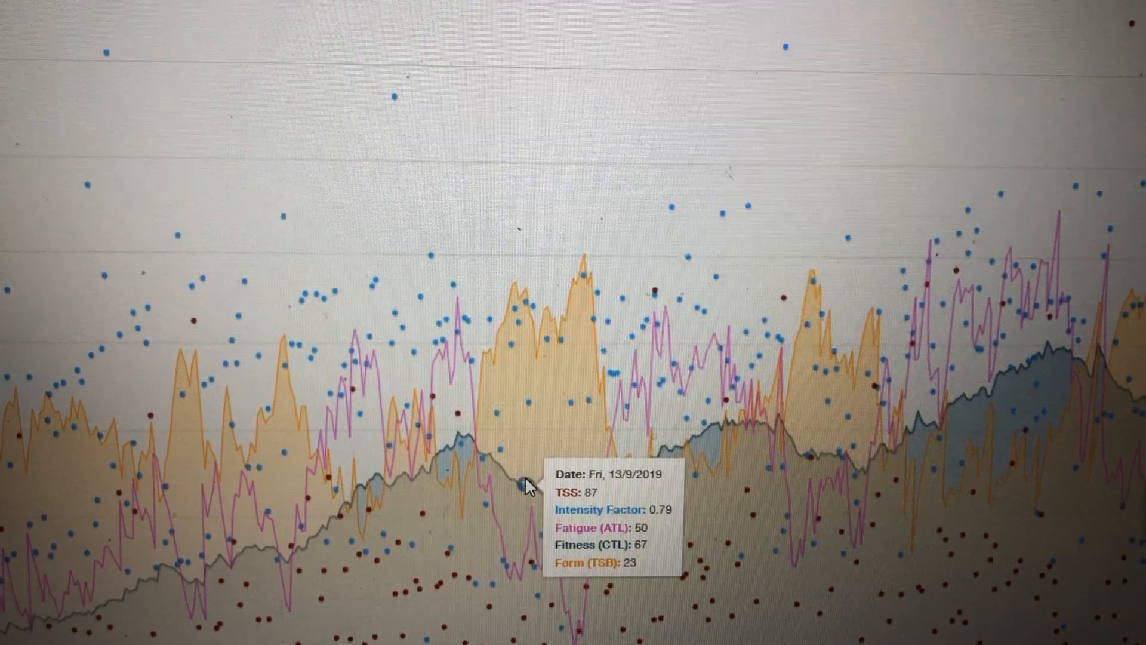
mouse_move(671, 446)
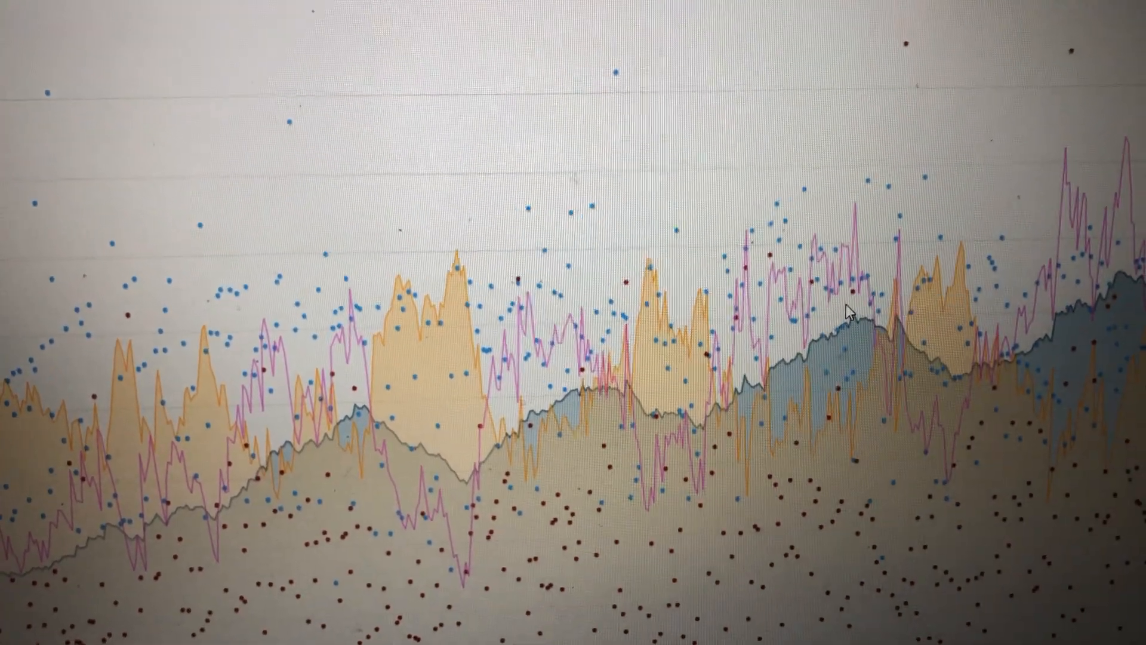
mouse_move(622, 416)
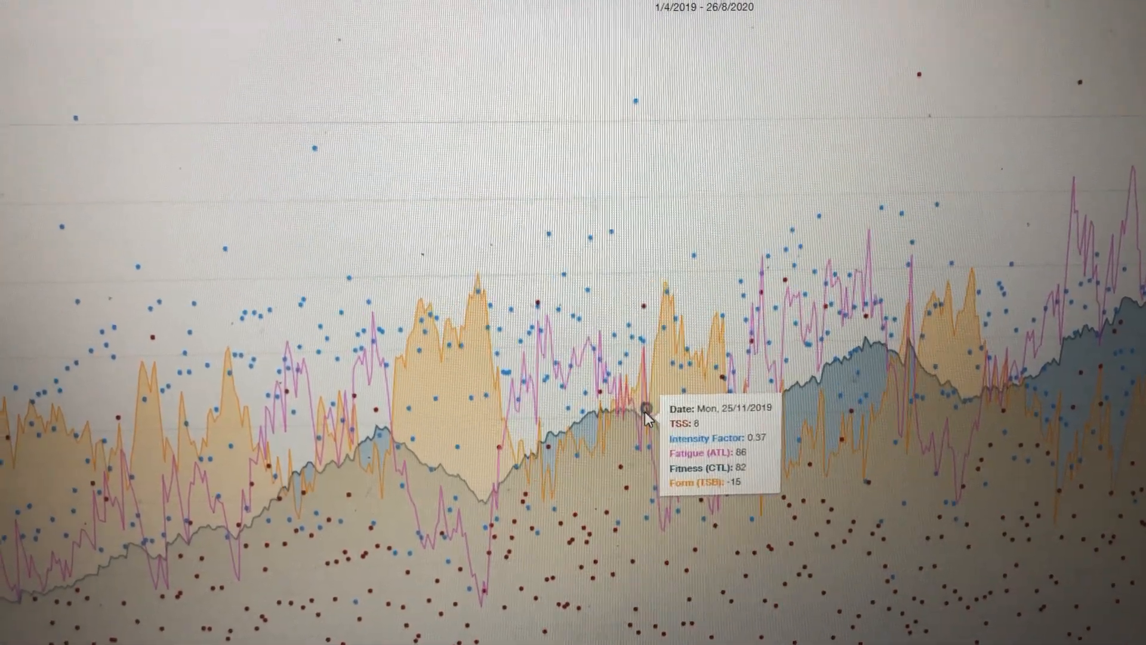
mouse_move(723, 412)
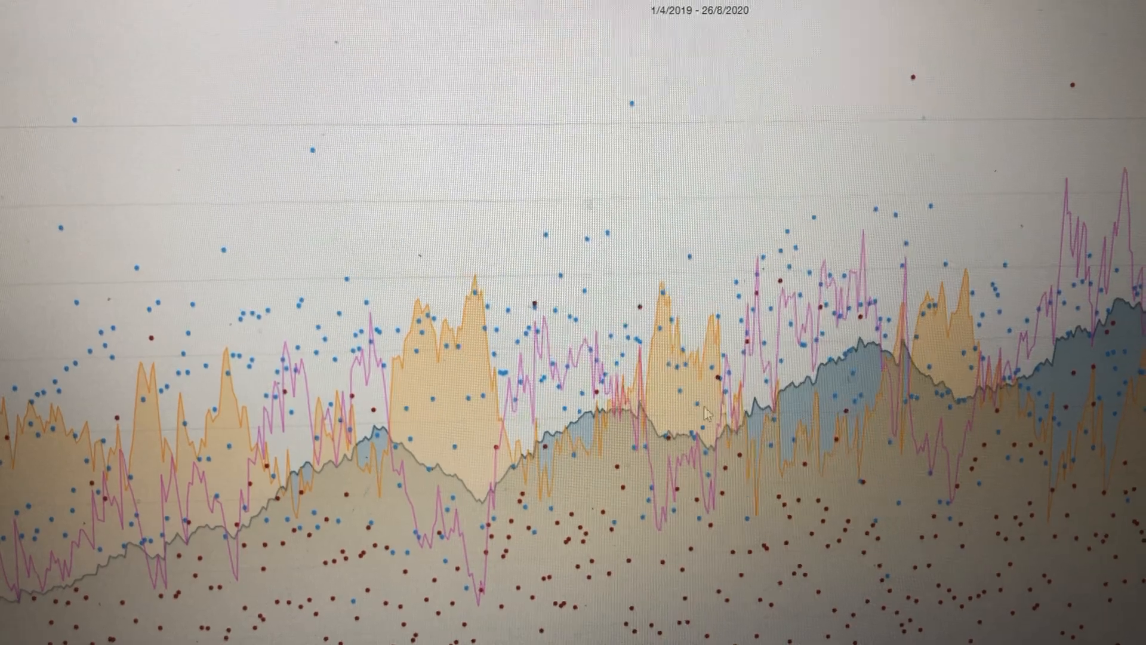
mouse_move(651, 383)
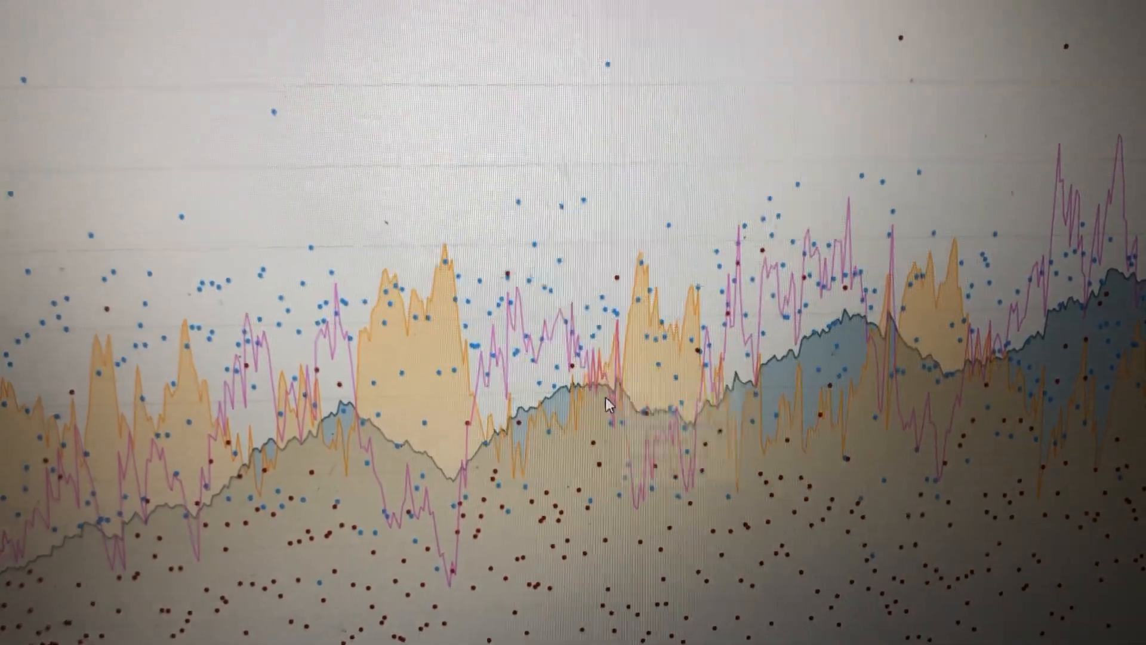
mouse_move(499, 384)
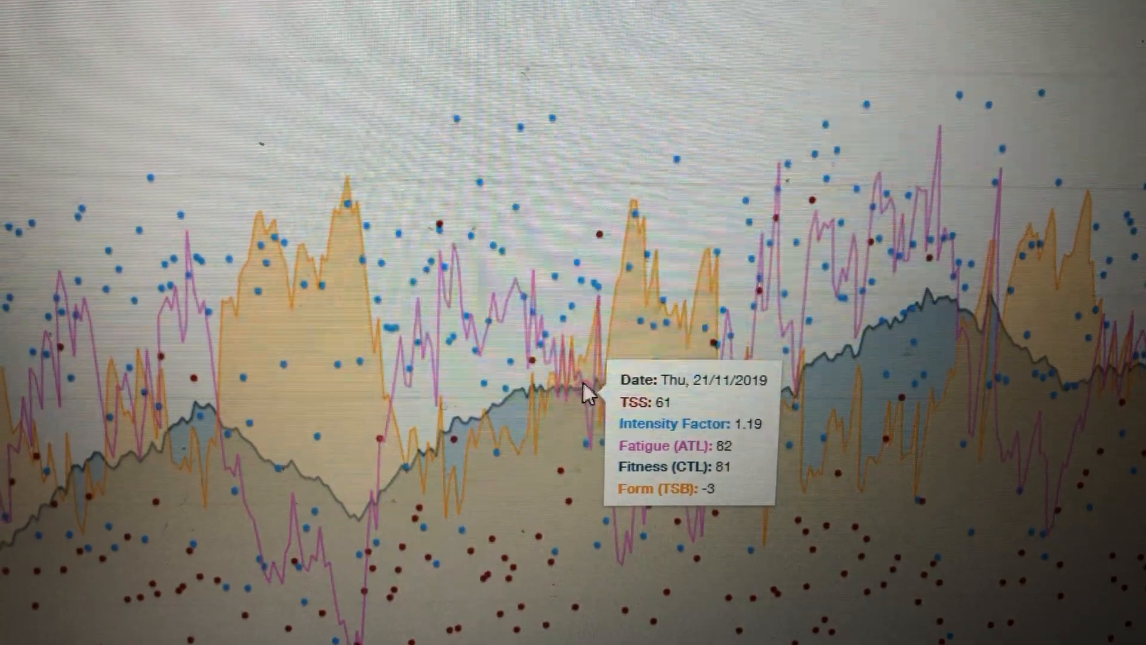
mouse_move(563, 457)
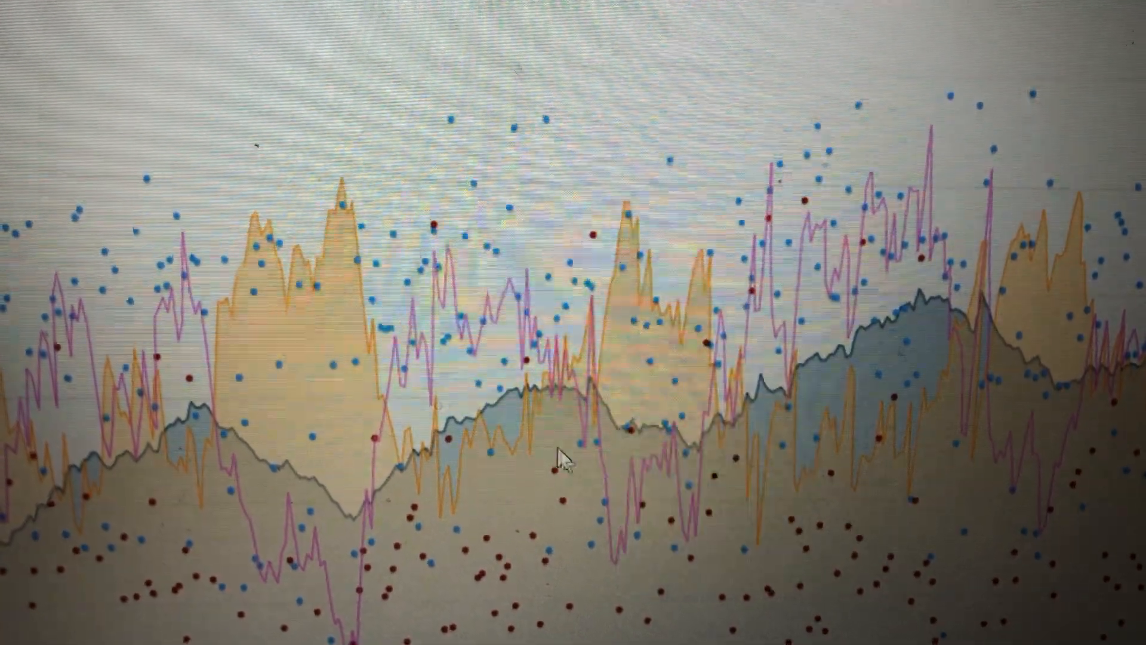
mouse_move(574, 406)
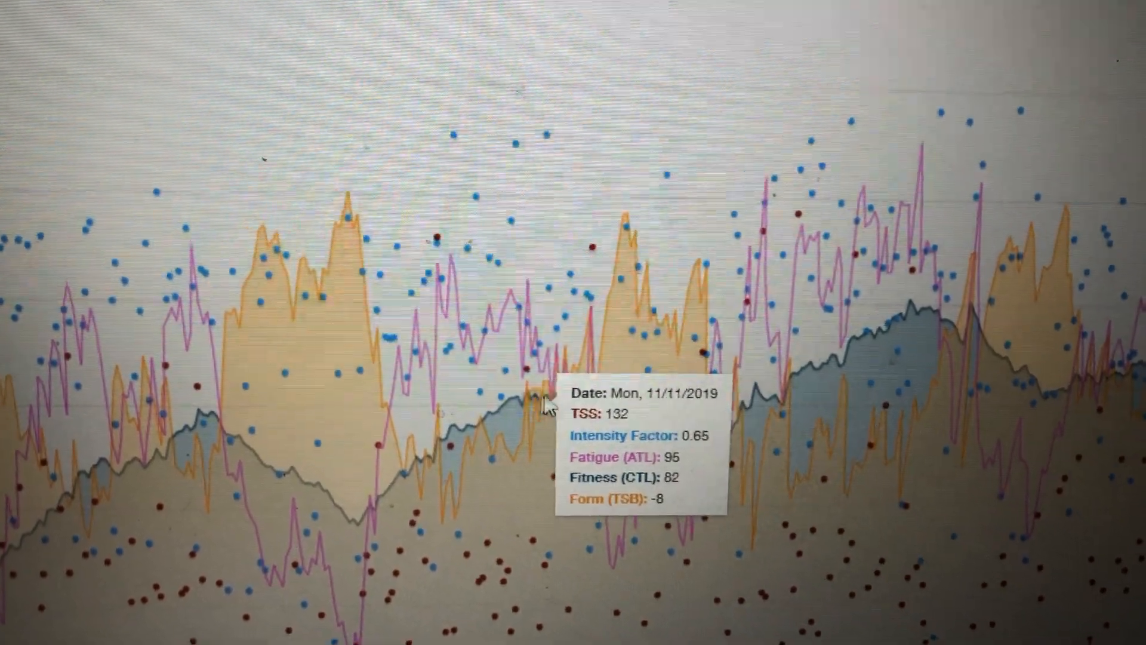
mouse_move(581, 398)
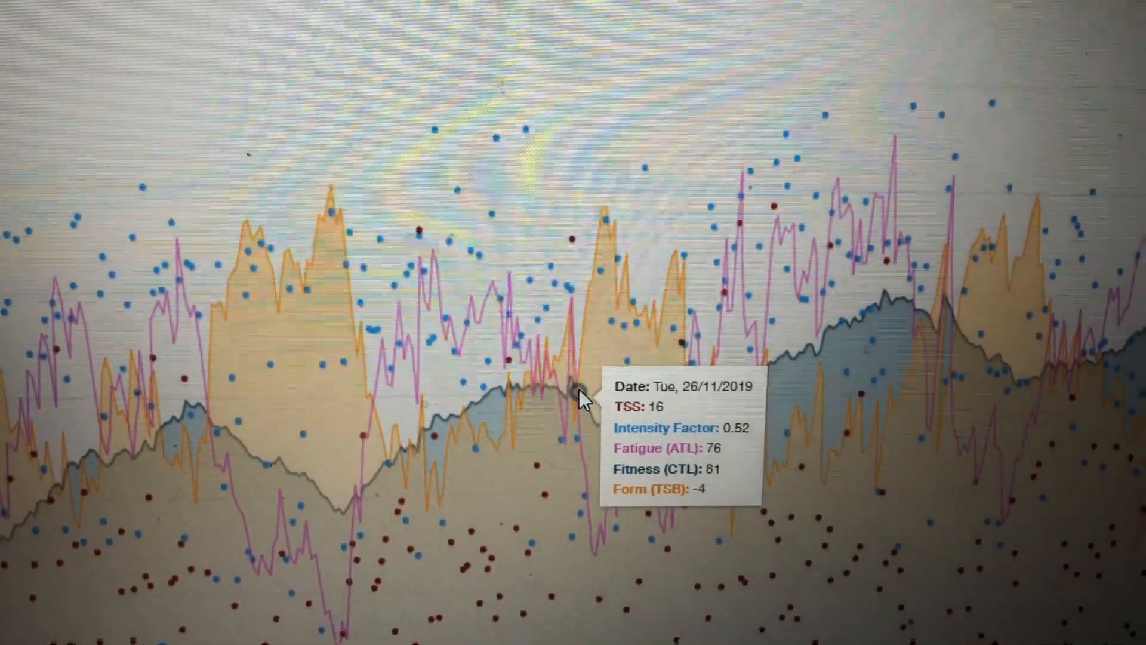
mouse_move(559, 391)
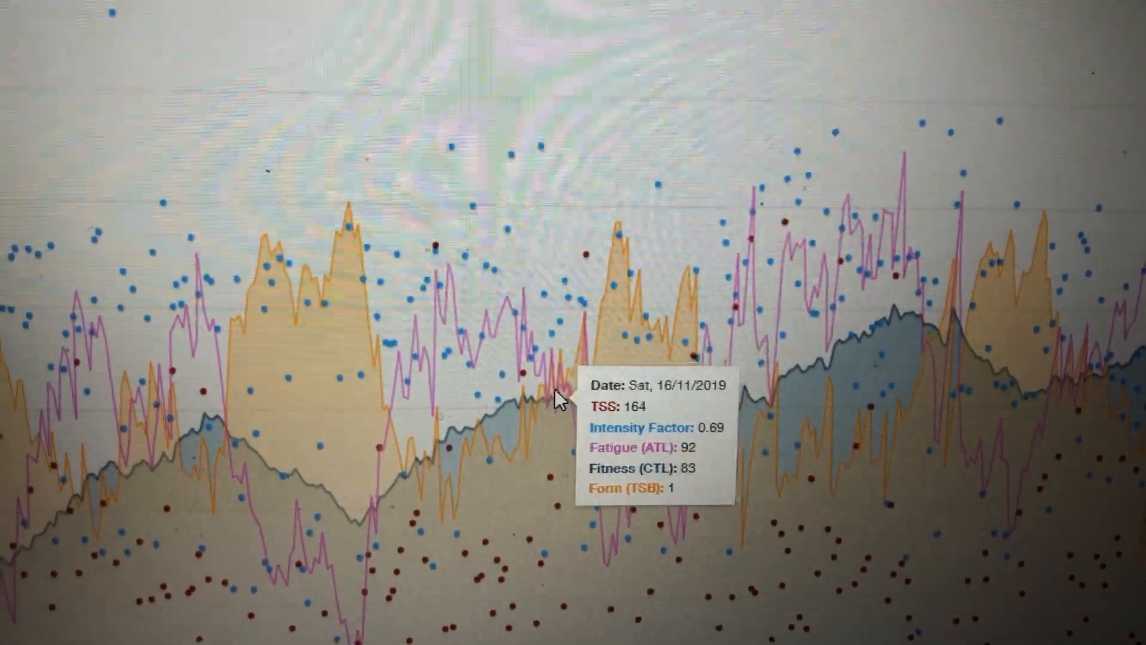
mouse_move(591, 357)
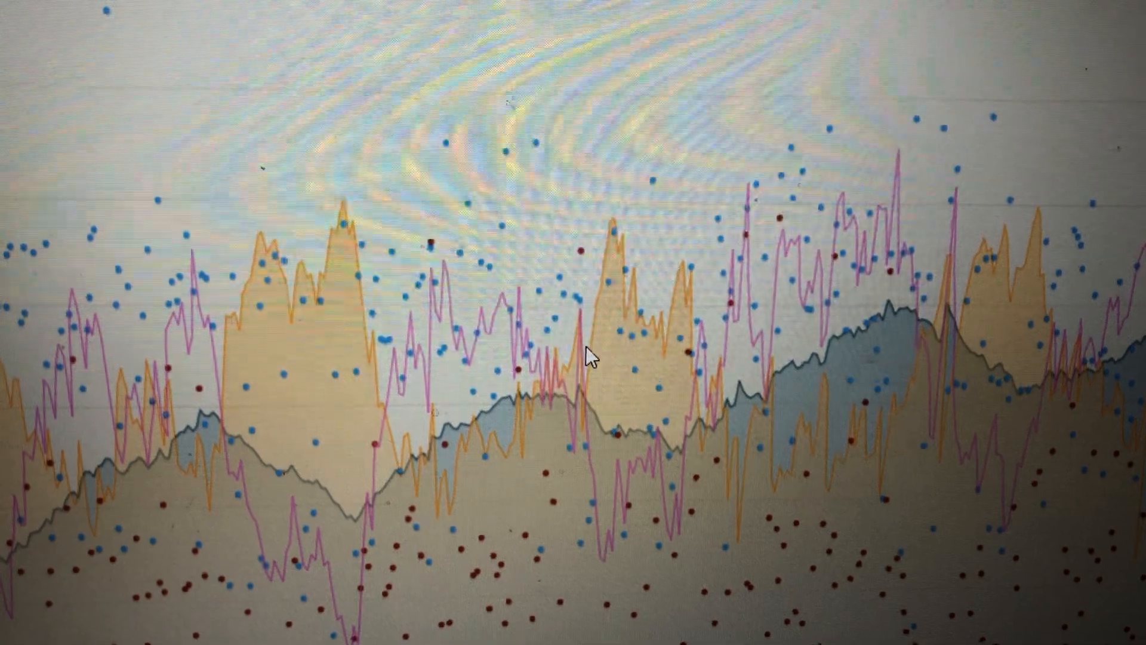
mouse_move(585, 260)
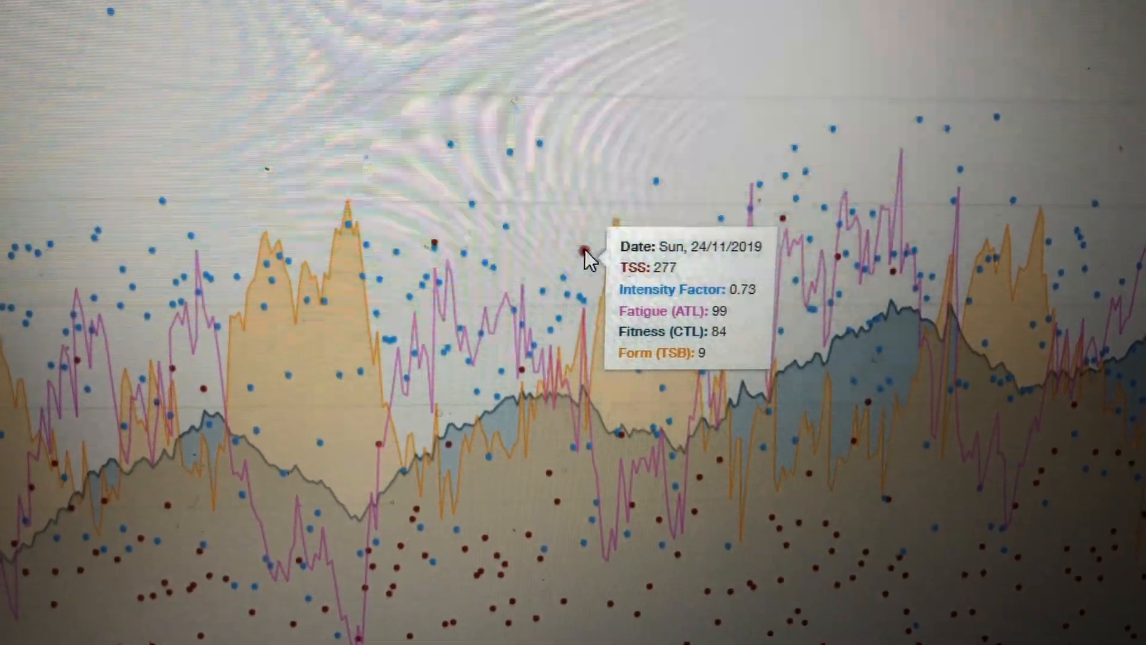
mouse_move(603, 416)
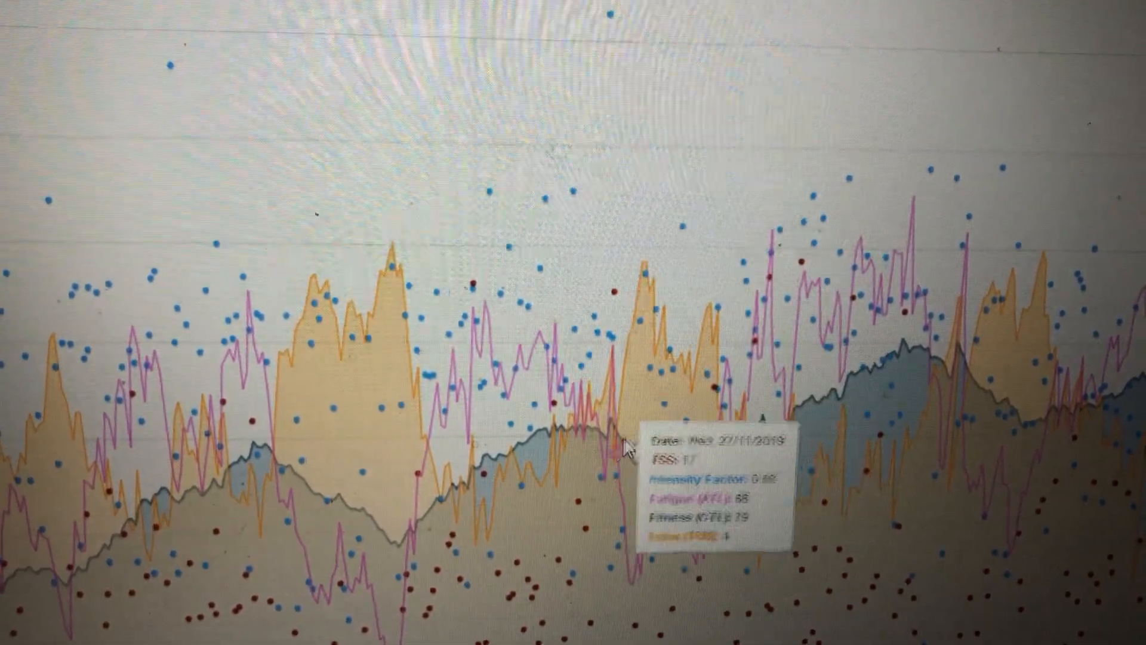
mouse_move(713, 494)
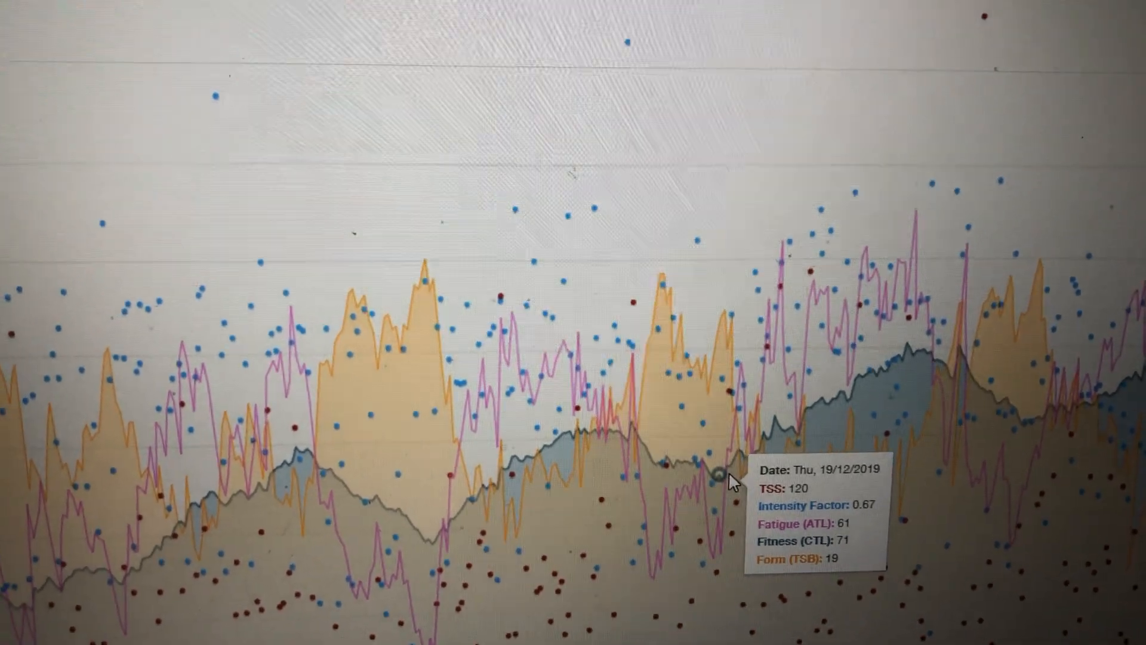
mouse_move(763, 446)
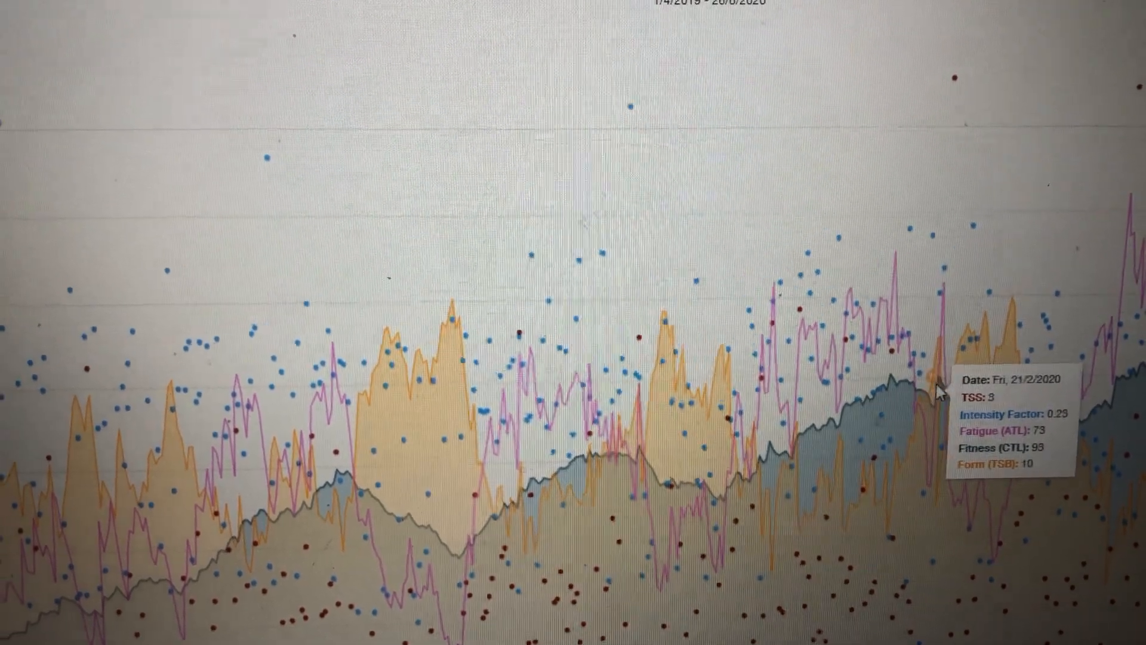
mouse_move(908, 372)
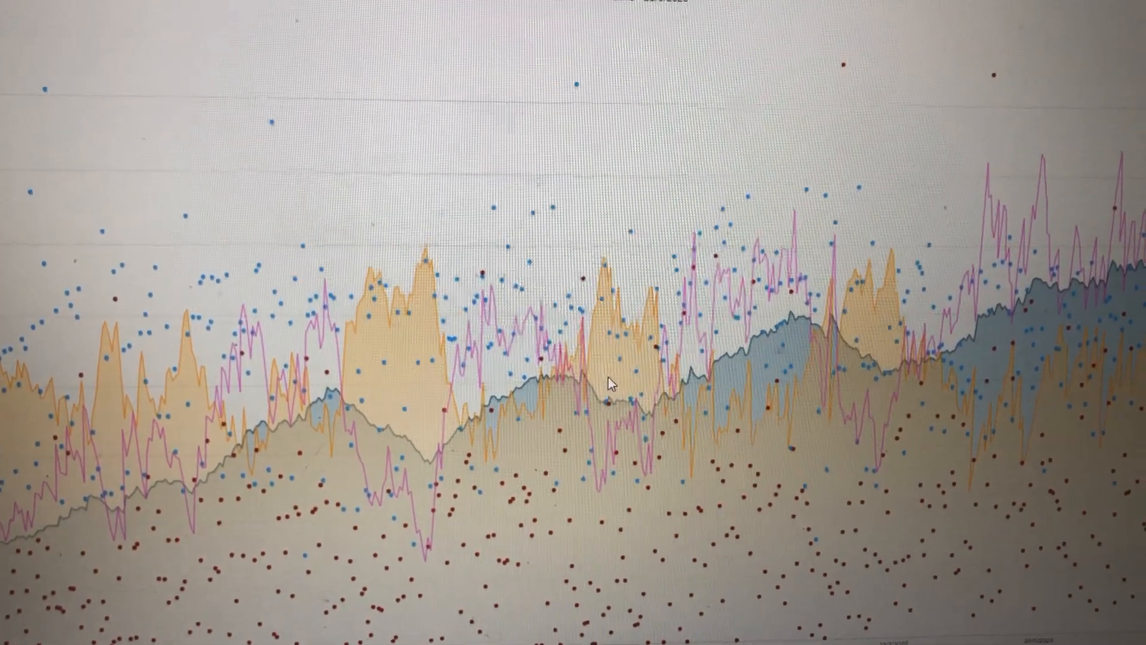
mouse_move(573, 388)
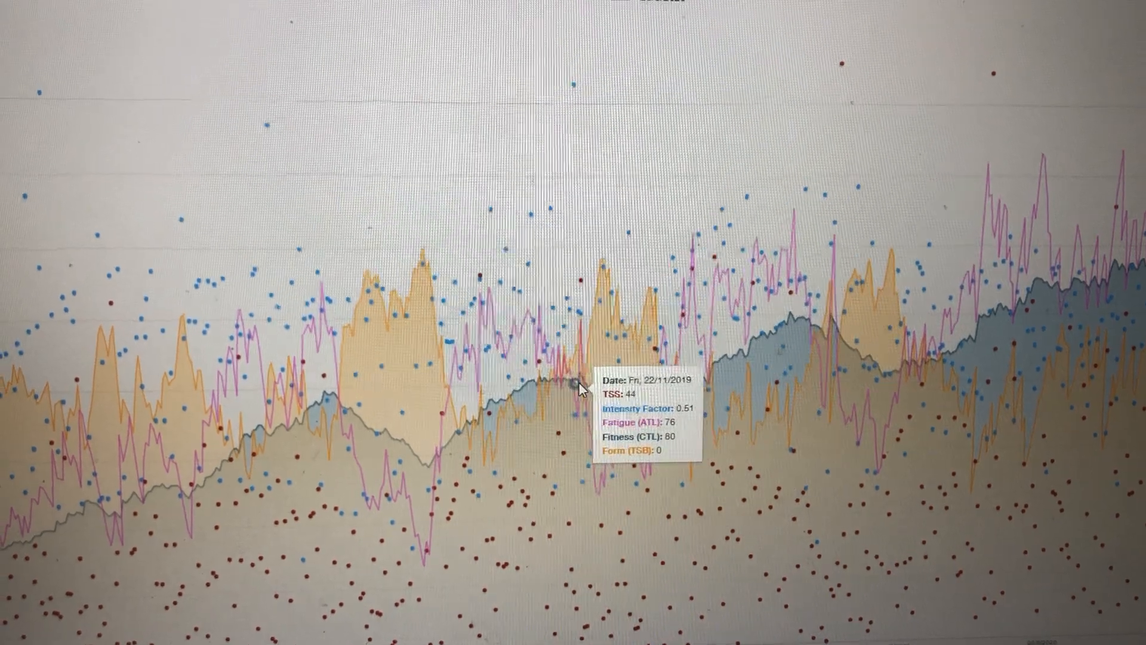
mouse_move(782, 336)
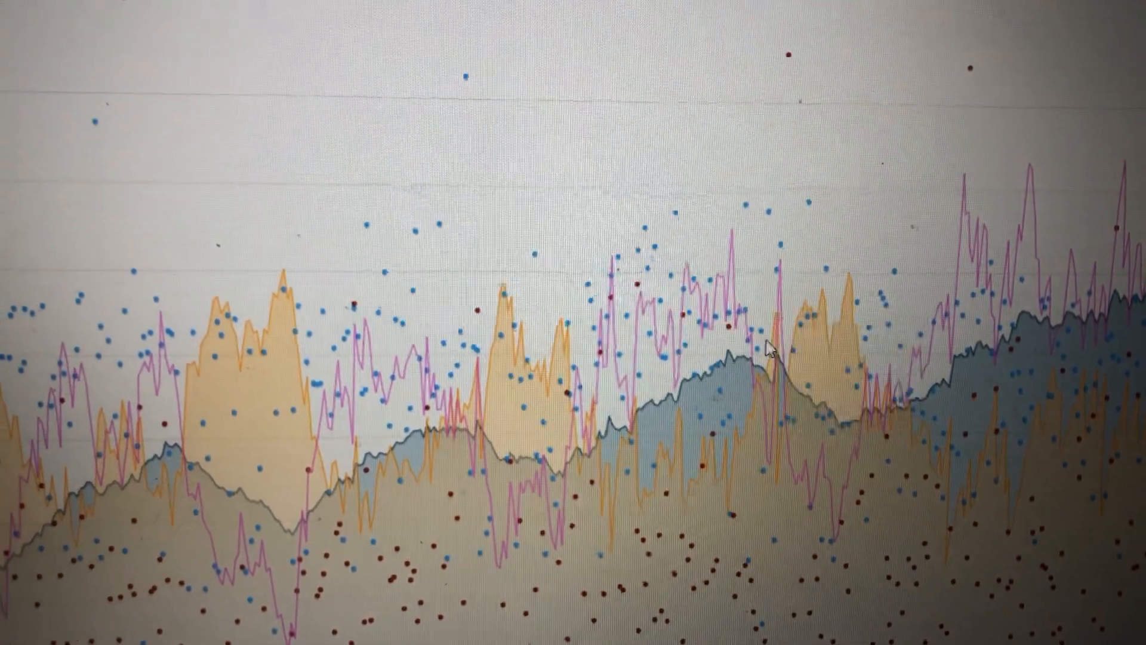
mouse_move(766, 356)
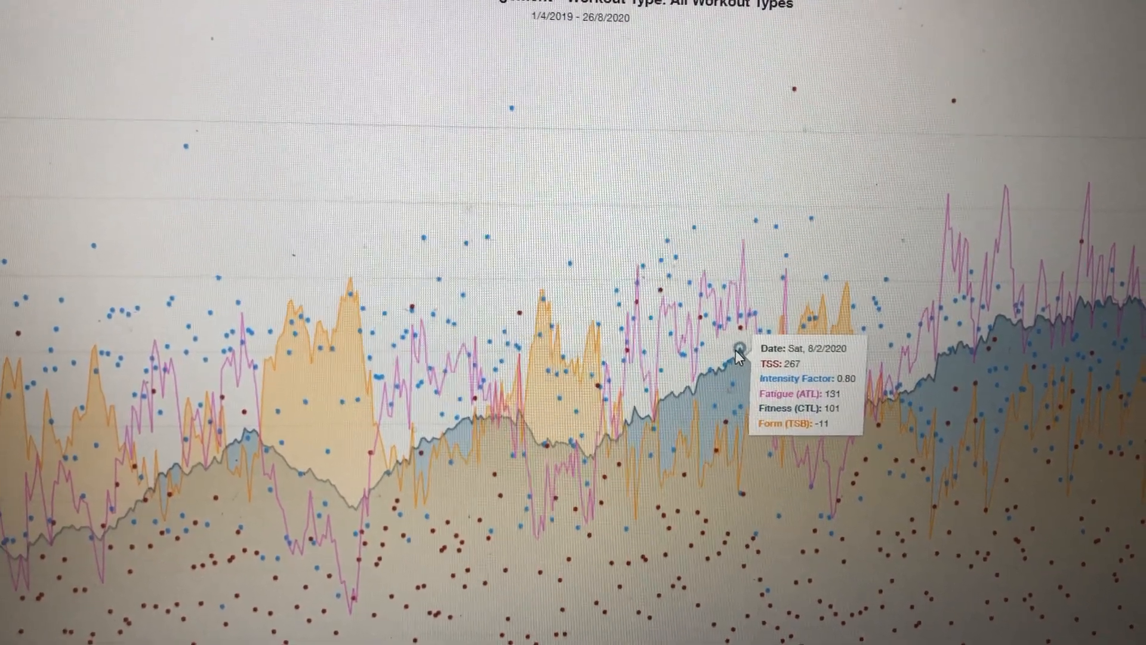
mouse_move(737, 348)
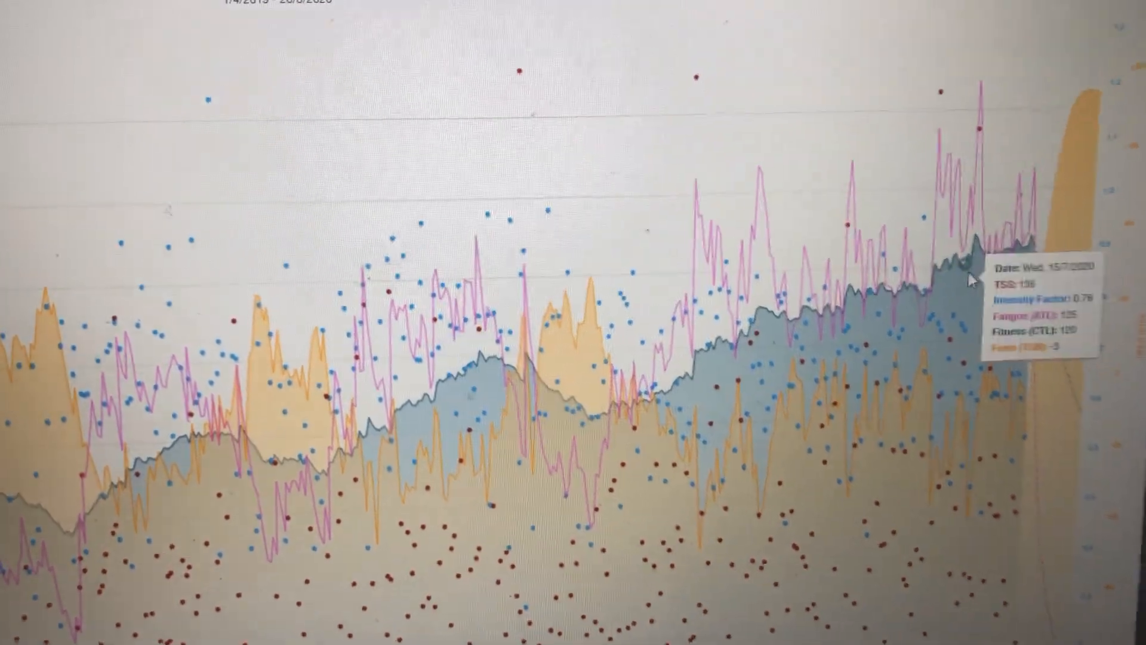
mouse_move(1011, 274)
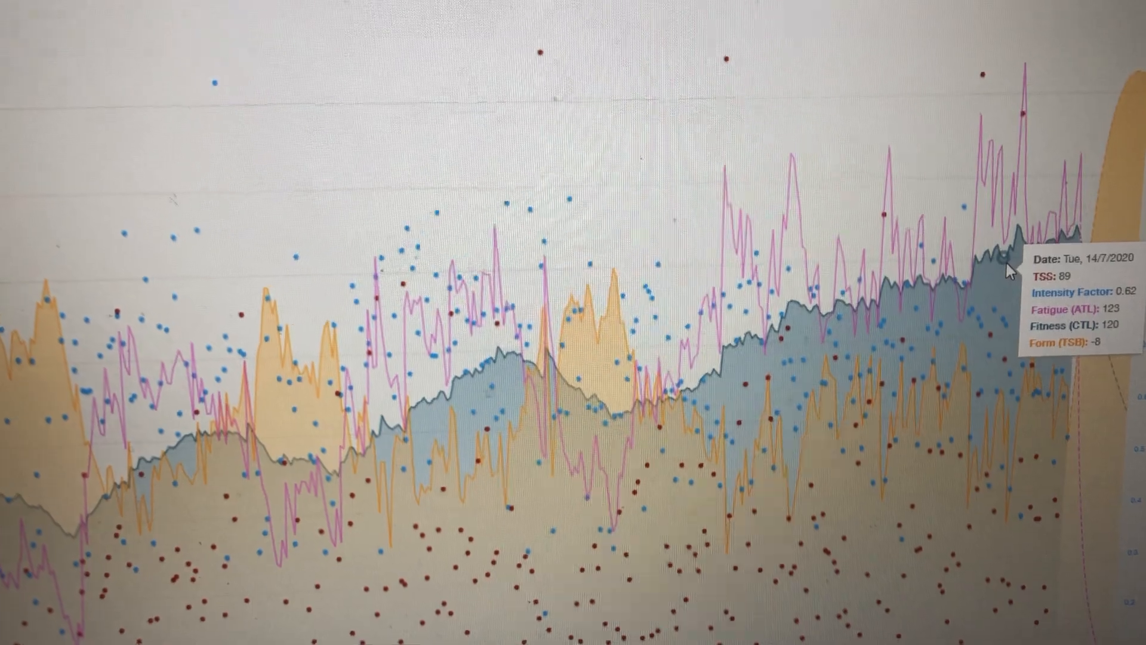
mouse_move(867, 348)
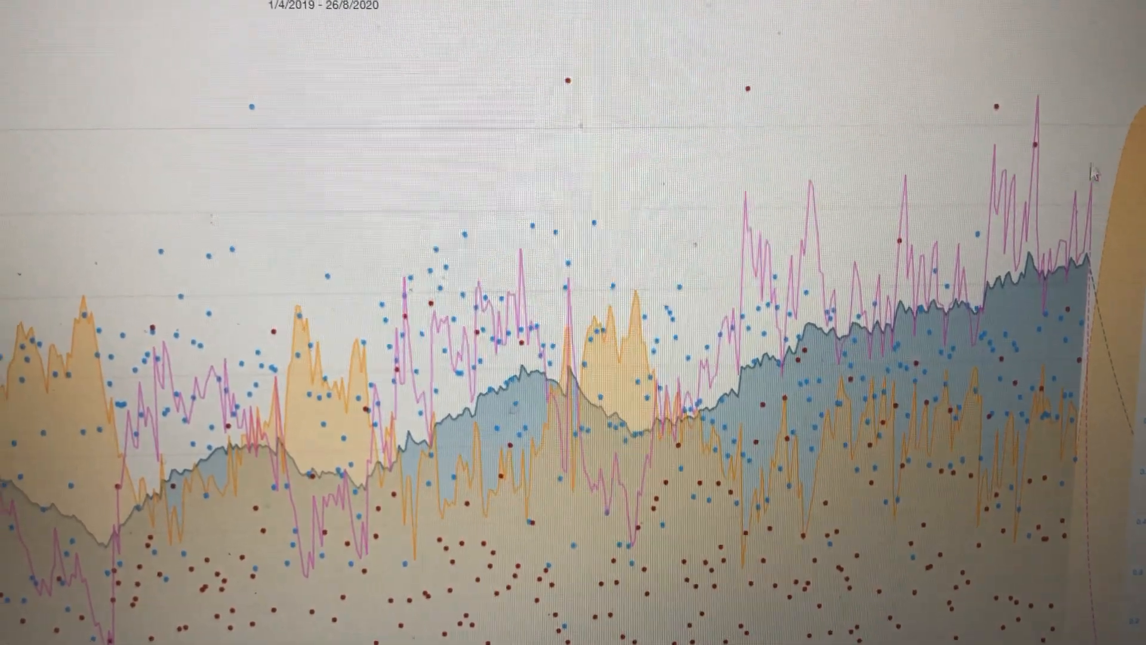
mouse_move(844, 304)
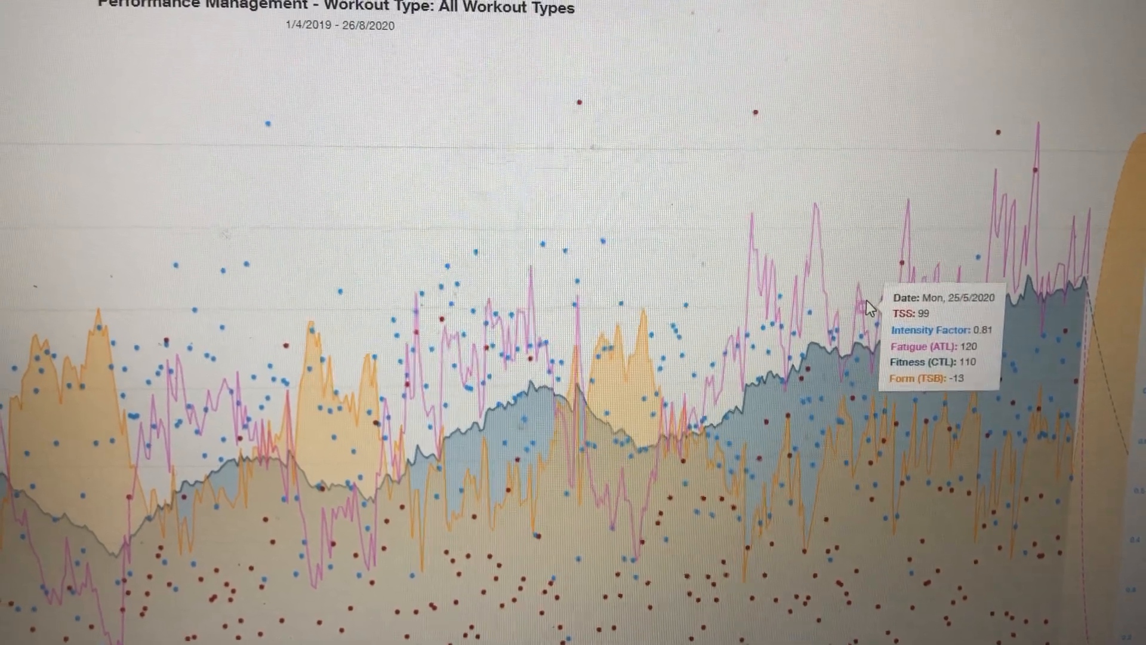
mouse_move(928, 230)
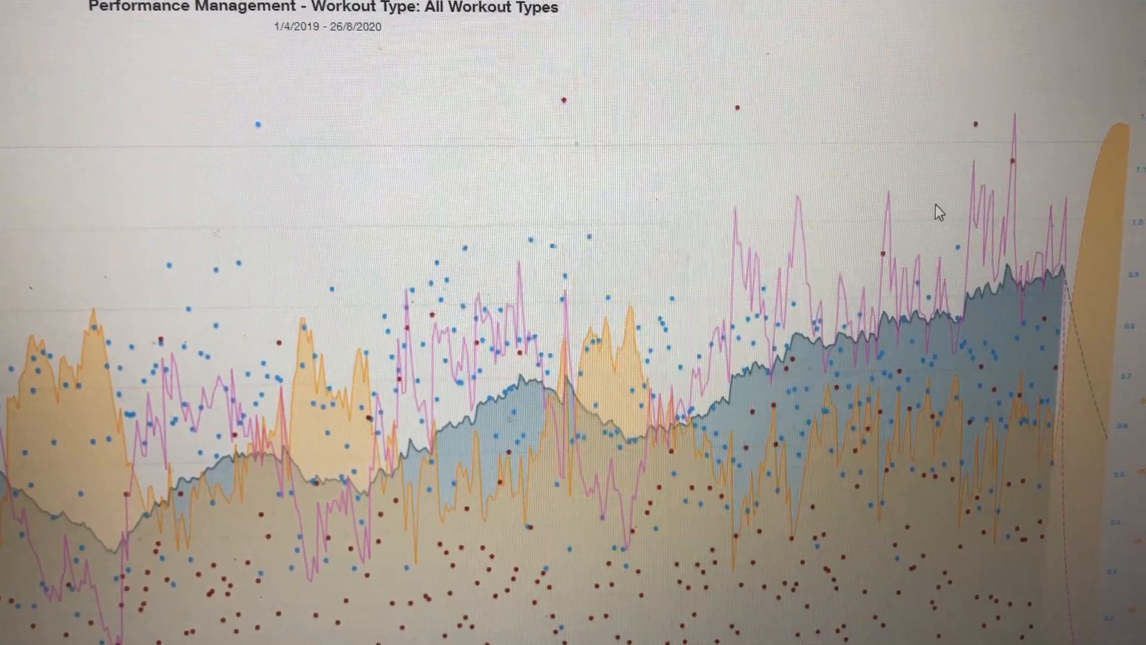
mouse_move(1009, 256)
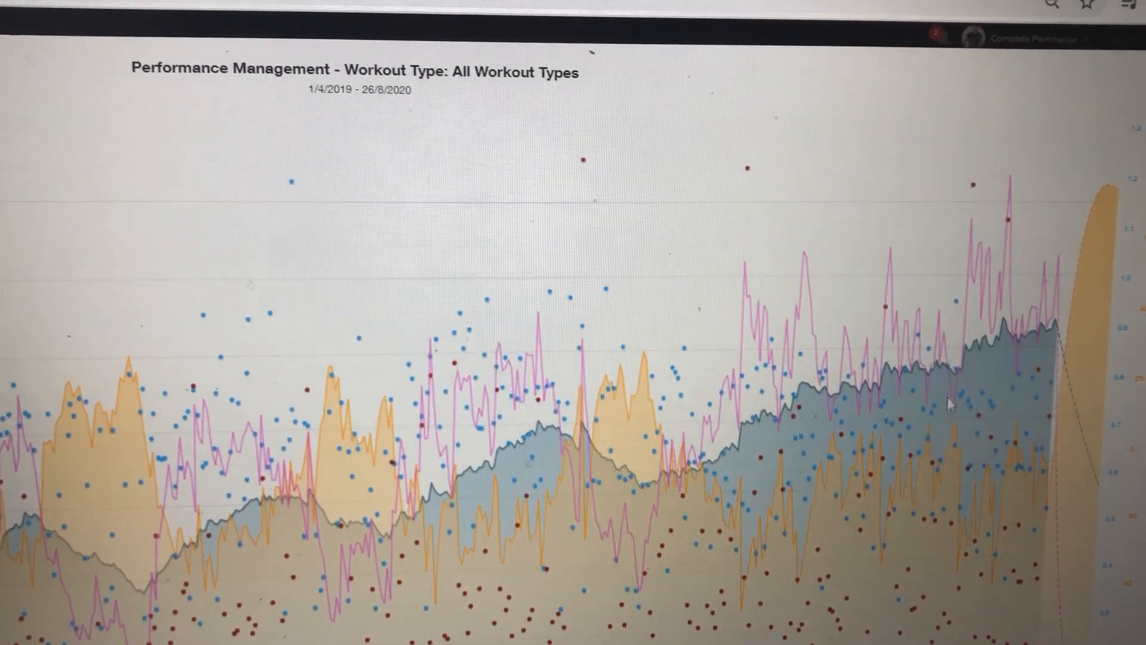
mouse_move(881, 410)
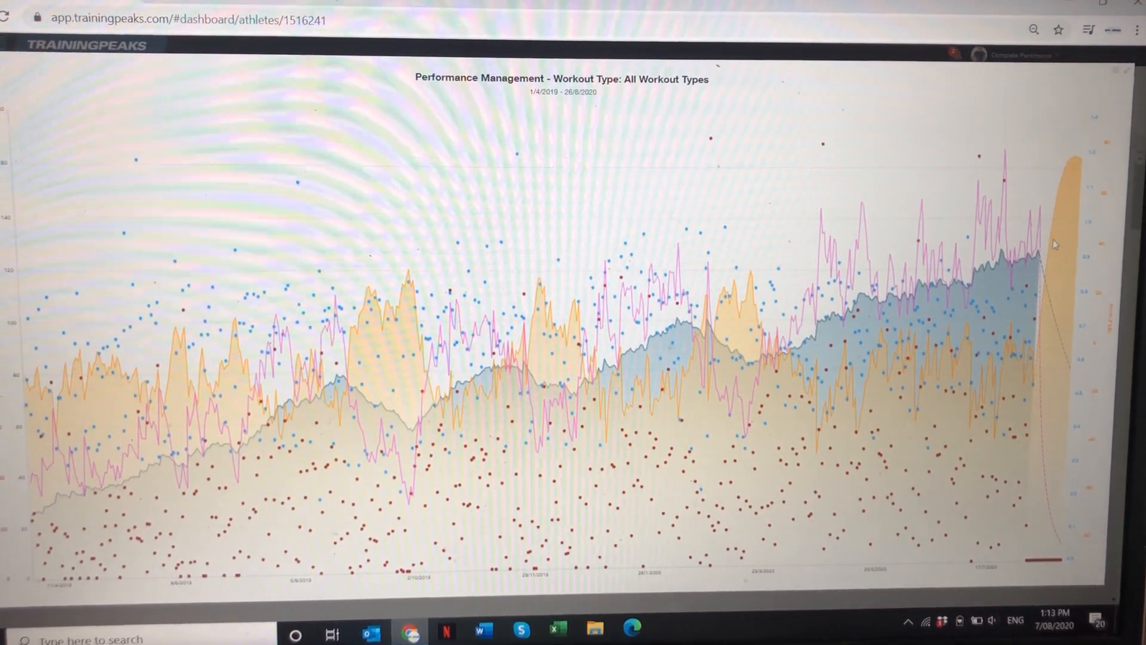
mouse_move(1052, 245)
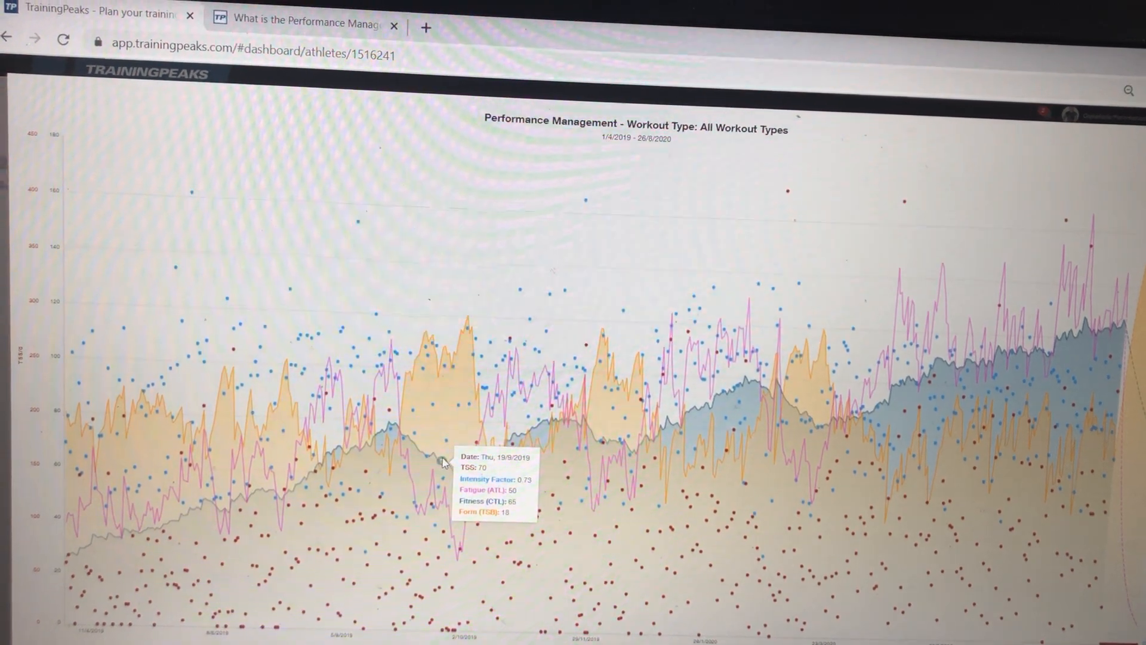
mouse_move(435, 459)
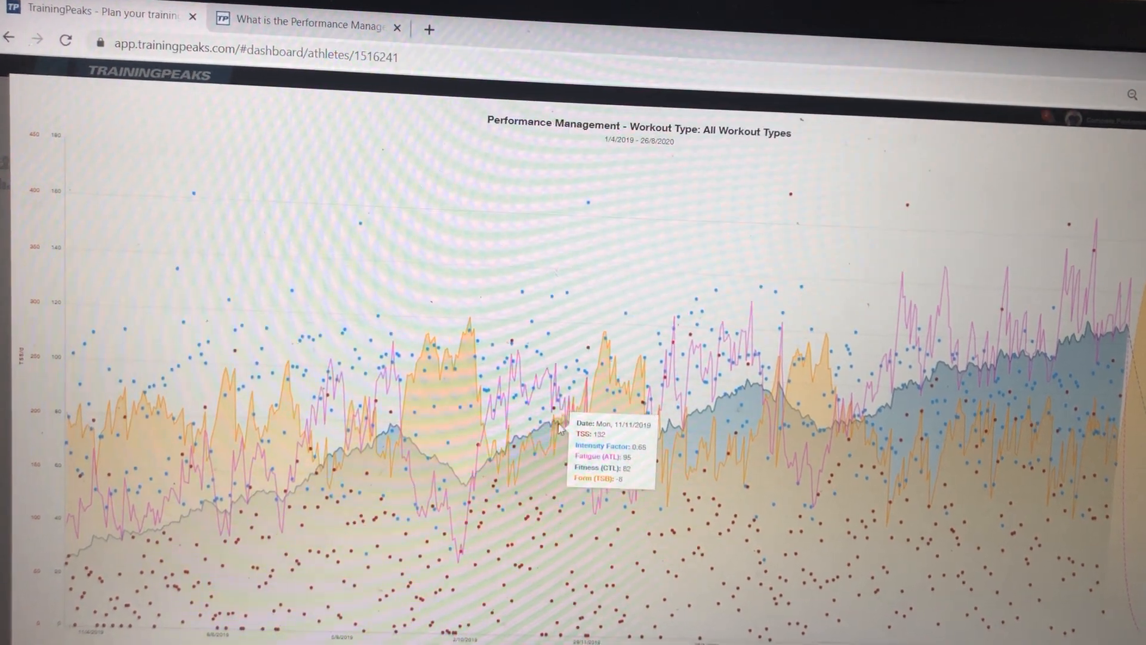
mouse_move(581, 420)
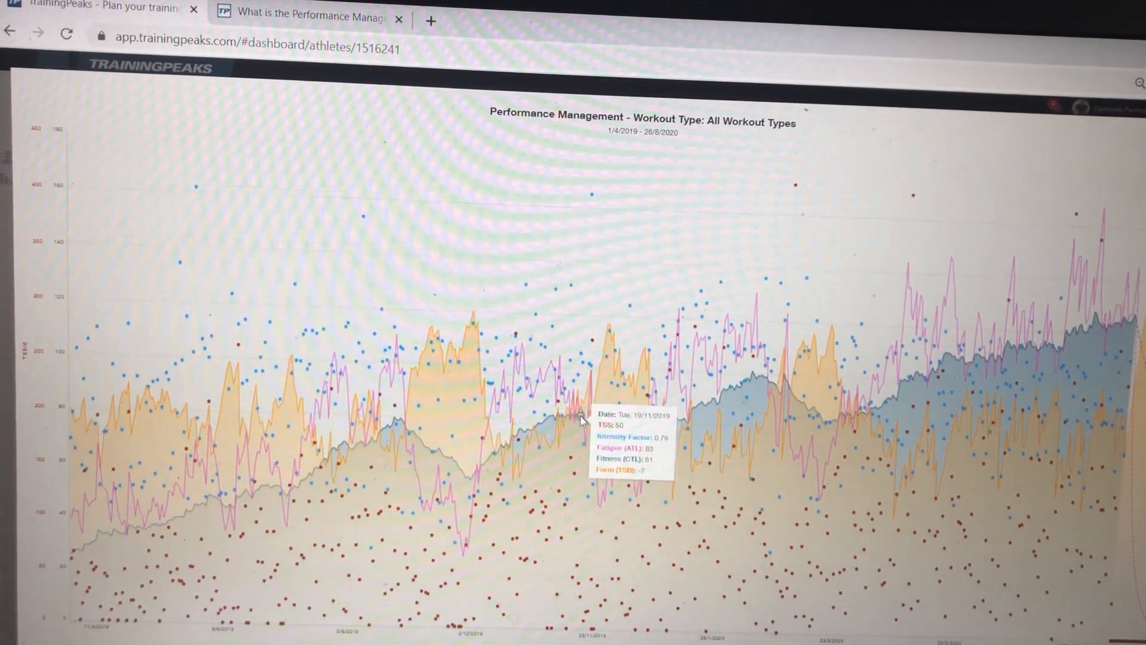